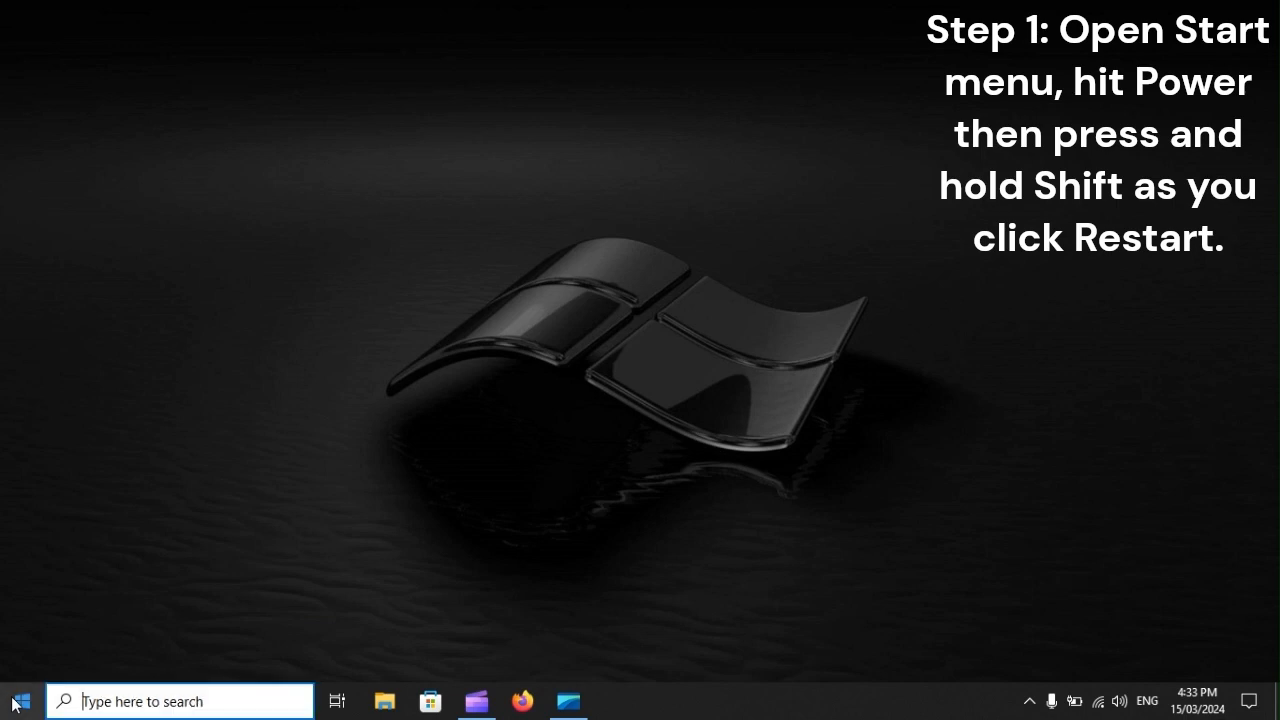
Step: Shift-restart from the Start menu's Power options to reach advanced startup for Safe Mode
{"action": "left_click", "coordinate": [16, 700]}
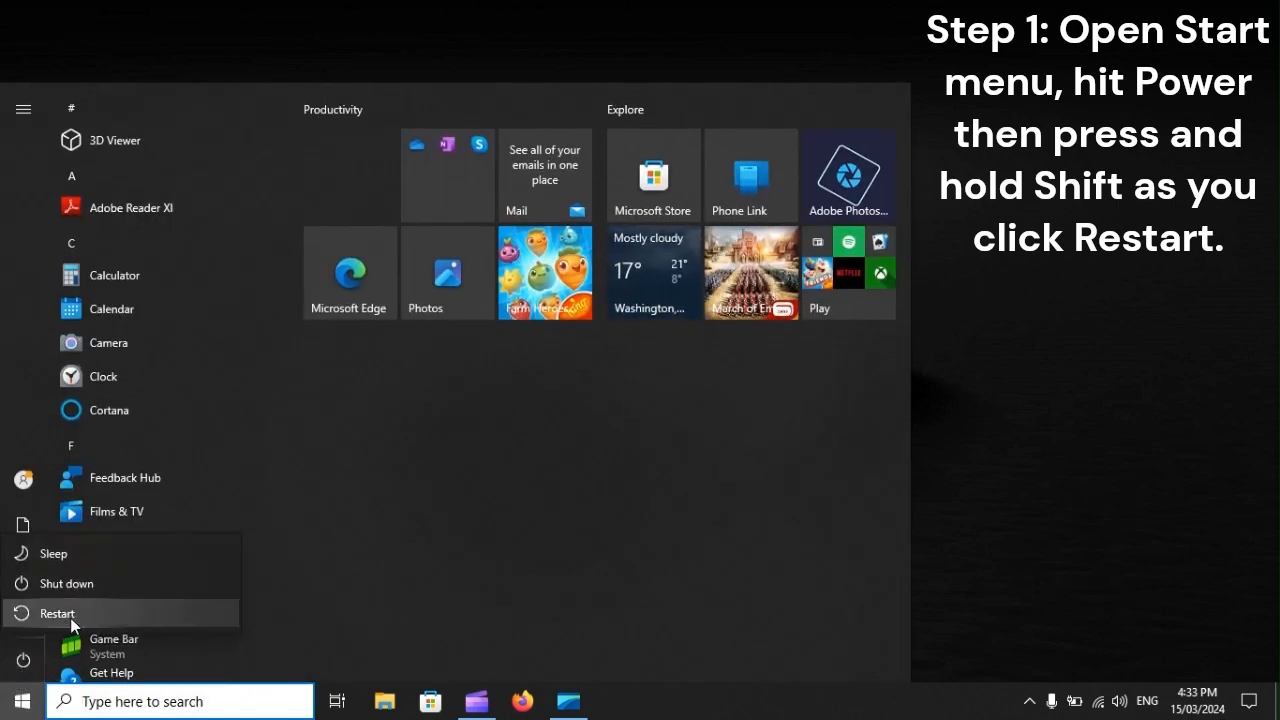
{"action": "mouse_move", "coordinate": [58, 613]}
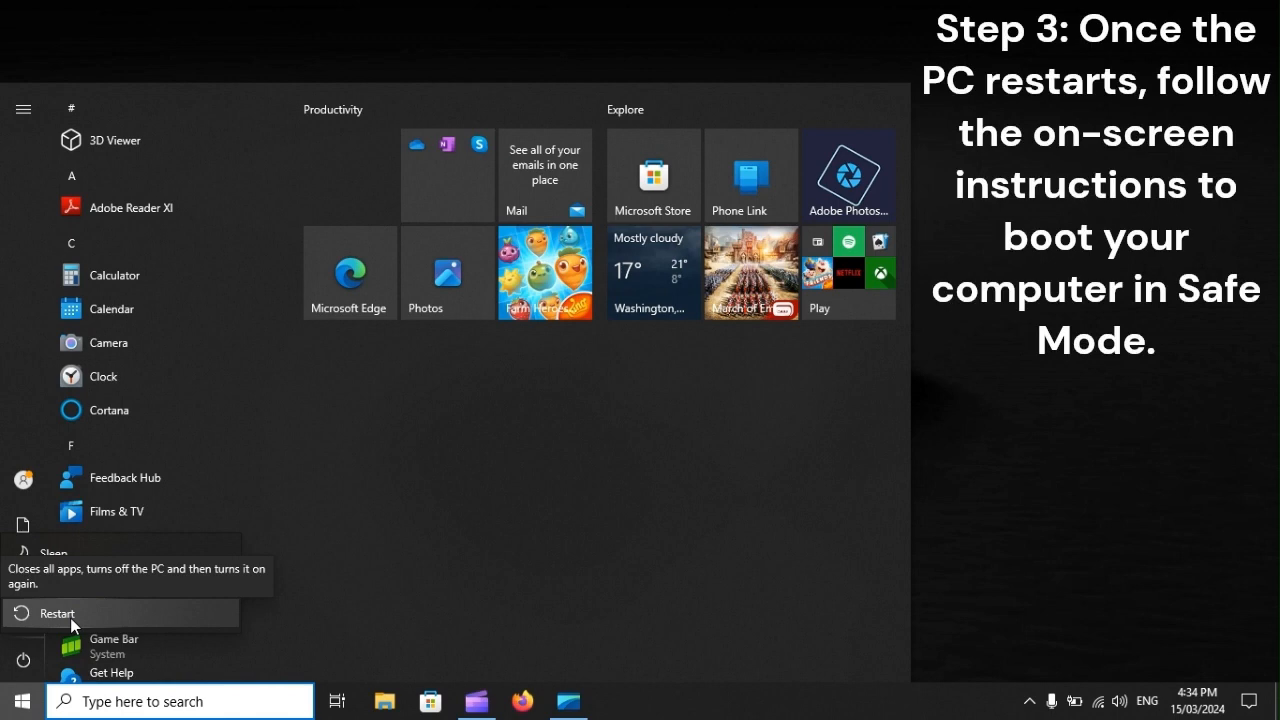
{"action": "left_click", "coordinate": [58, 613]}
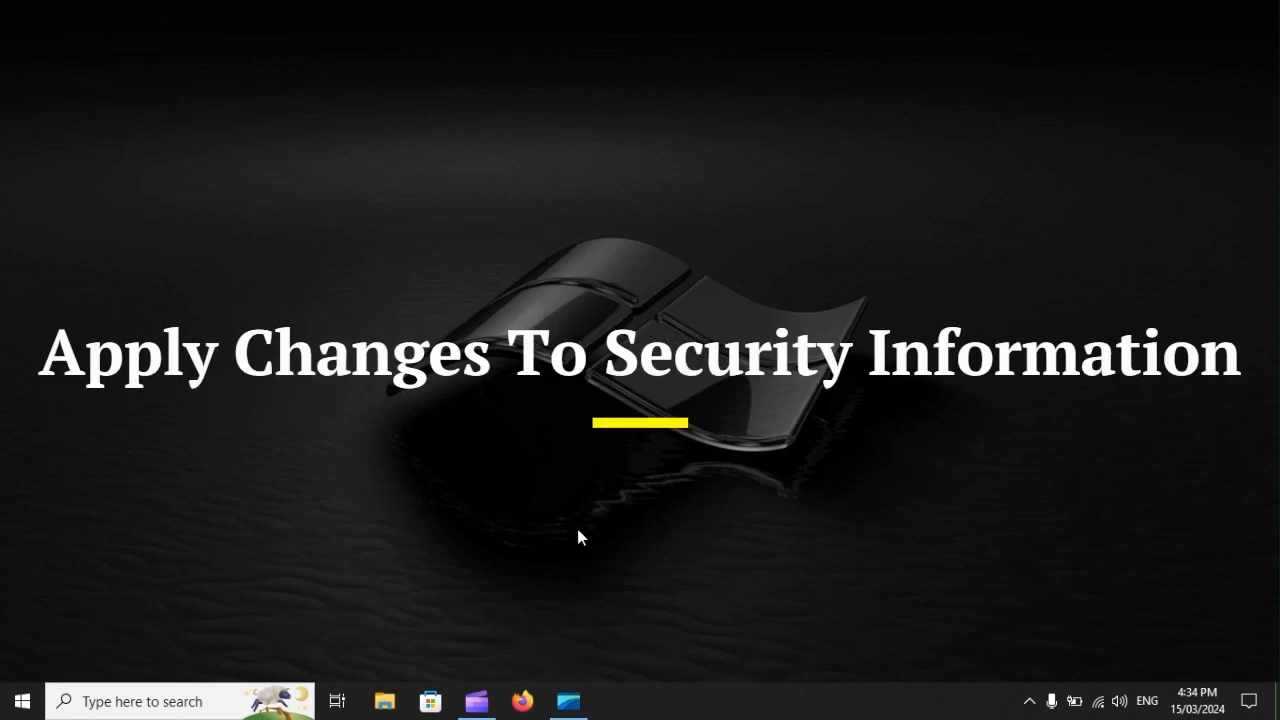
Step: Launch Command Prompt by running cmd from the Run dialog
{"action": "key", "text": "Win+r"}
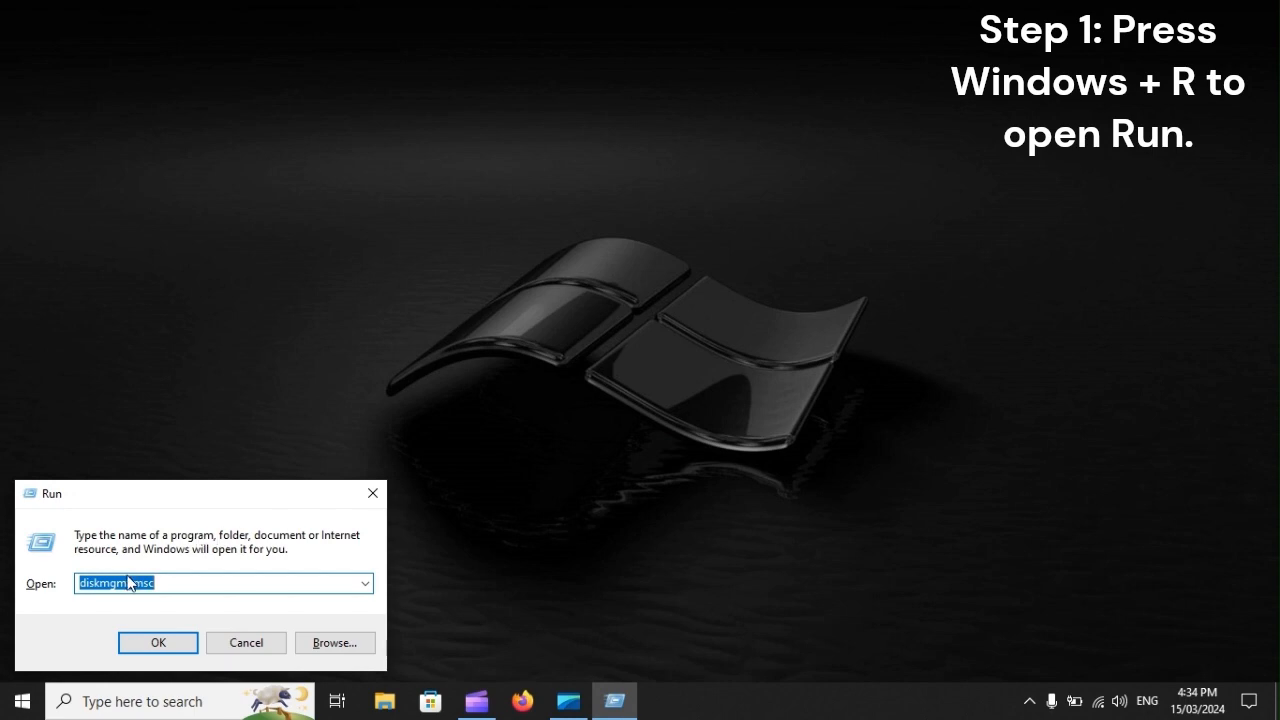
{"action": "type", "text": "cmd"}
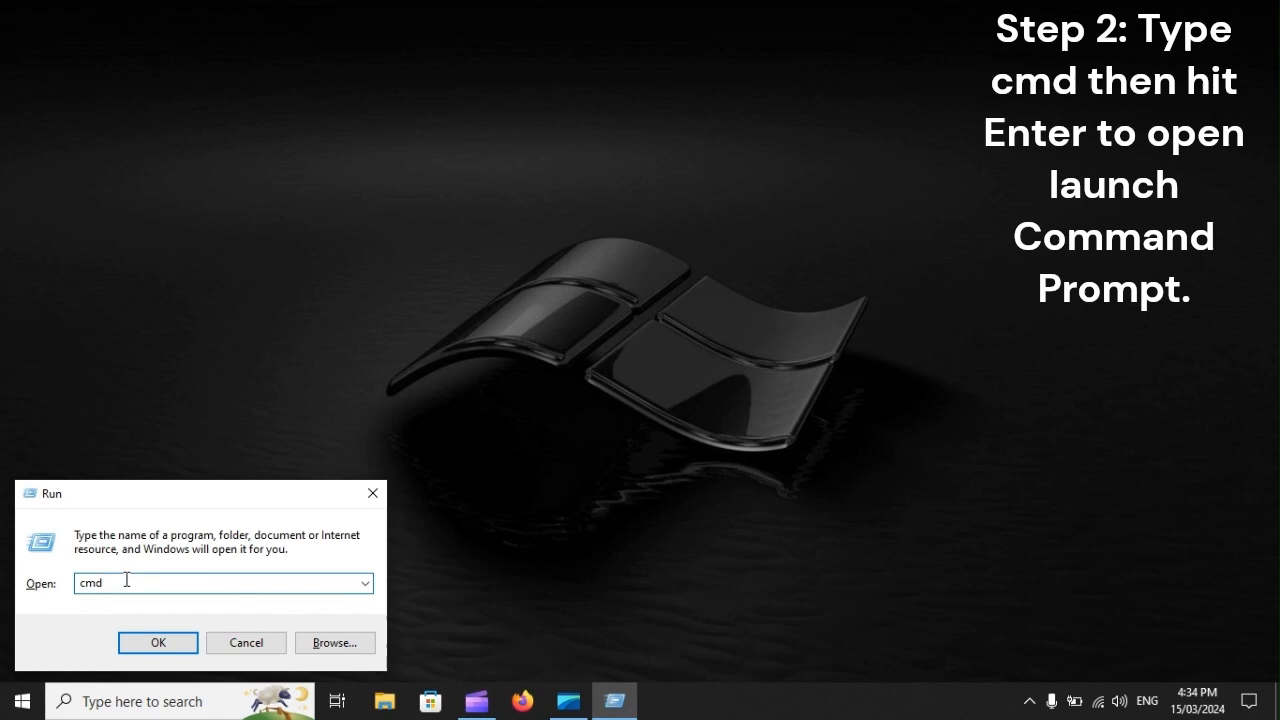
{"action": "key", "text": "Enter"}
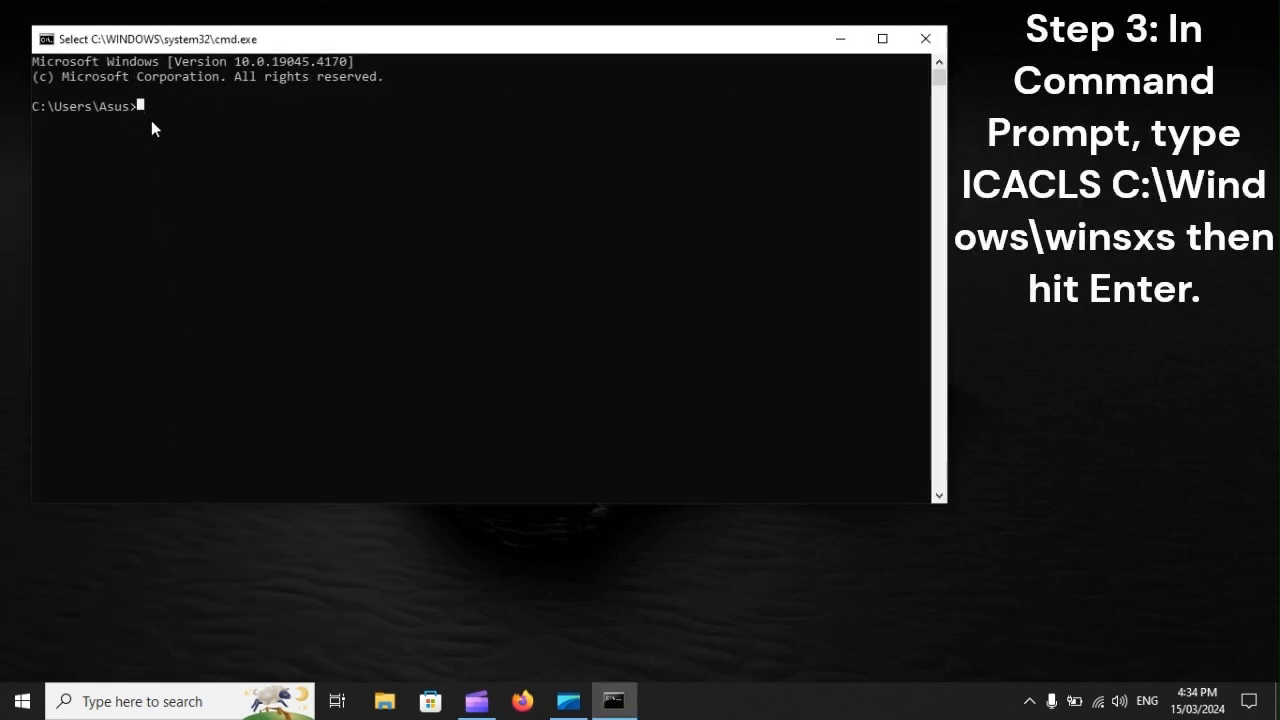
Step: Enter ICACLS C:\Windows\winsxs at the prompt, then restart Windows from Start > Power
{"action": "type", "text": "ICACLS C:\\Windows\\winsxs"}
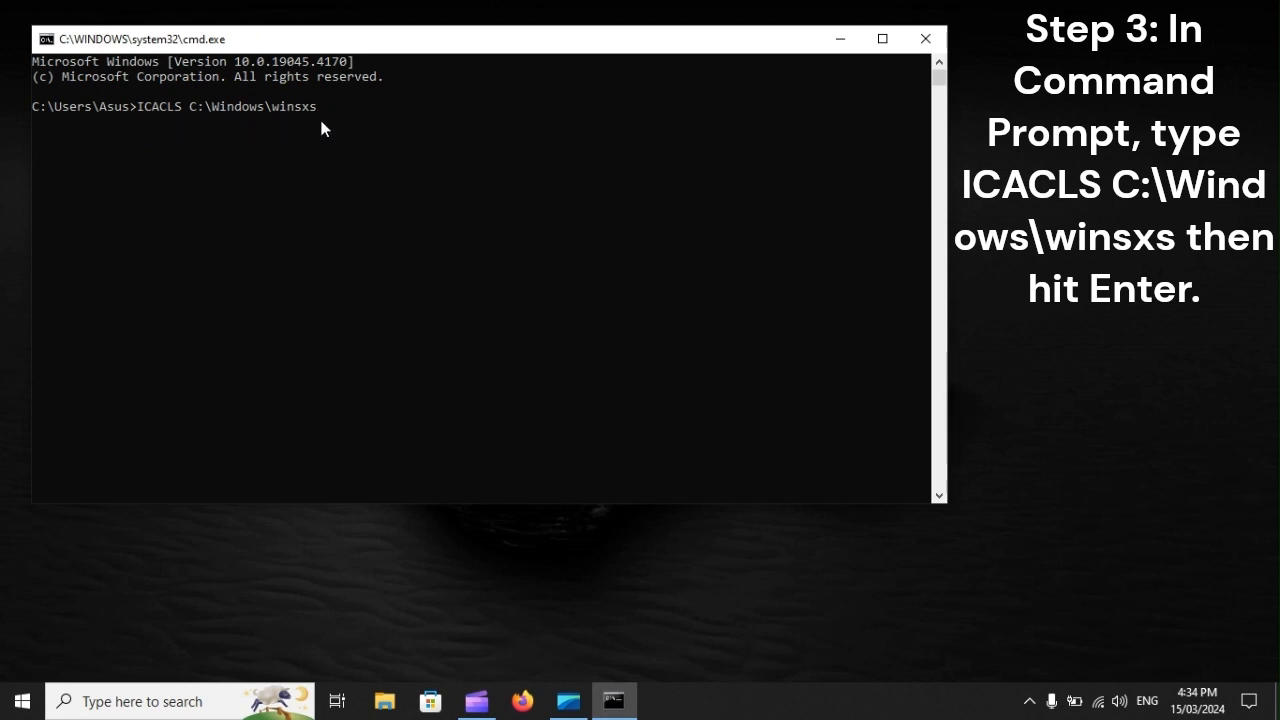
{"action": "mouse_move", "coordinate": [332, 128]}
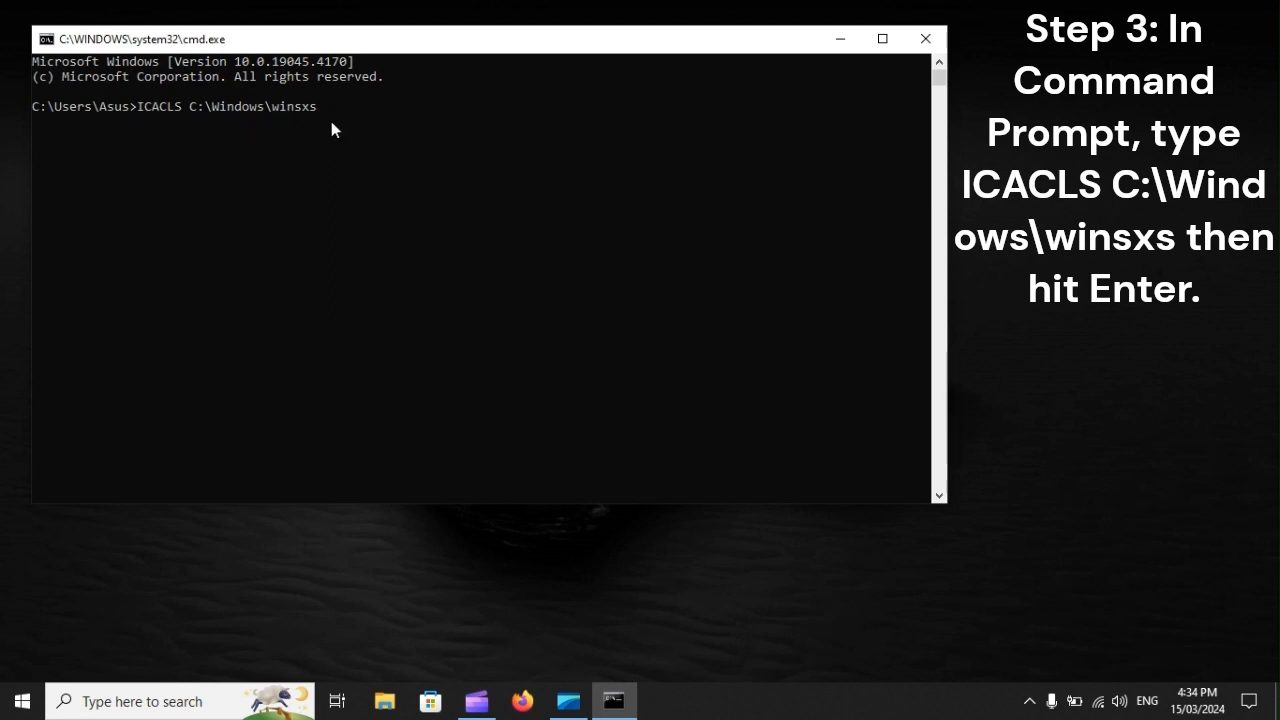
{"action": "left_click", "coordinate": [20, 700]}
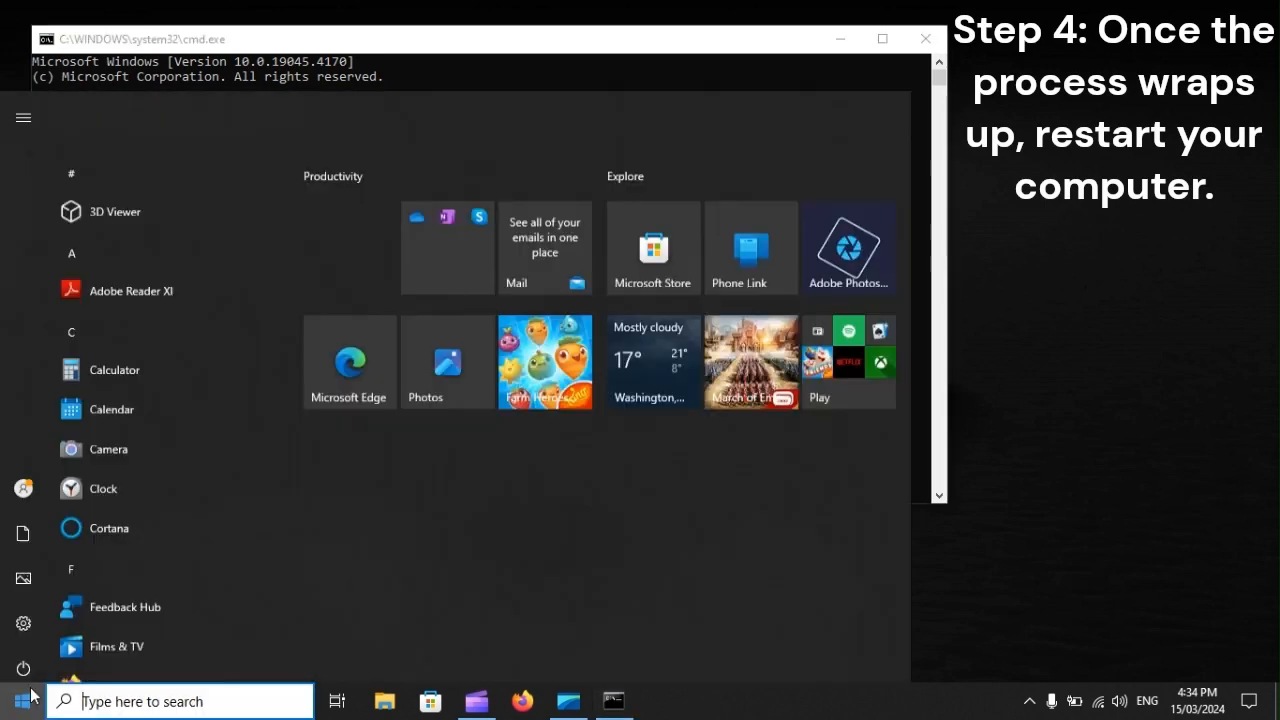
{"action": "left_click", "coordinate": [22, 668]}
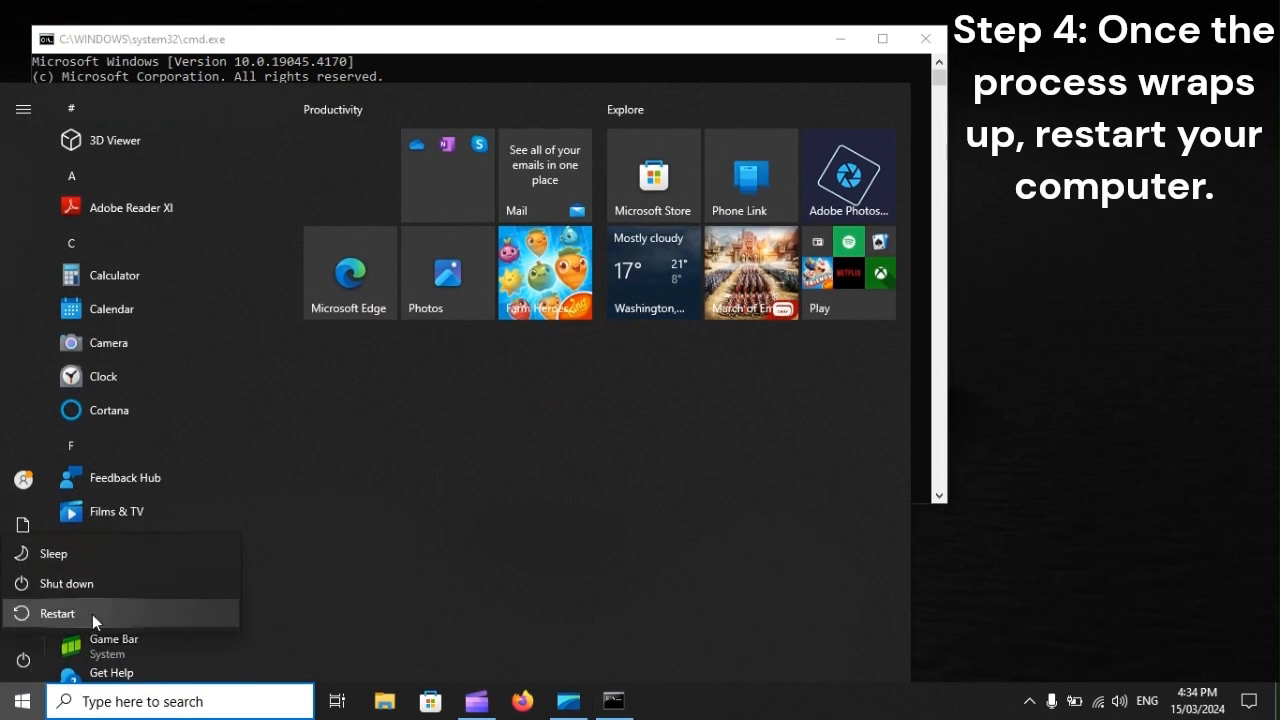
{"action": "mouse_move", "coordinate": [58, 613]}
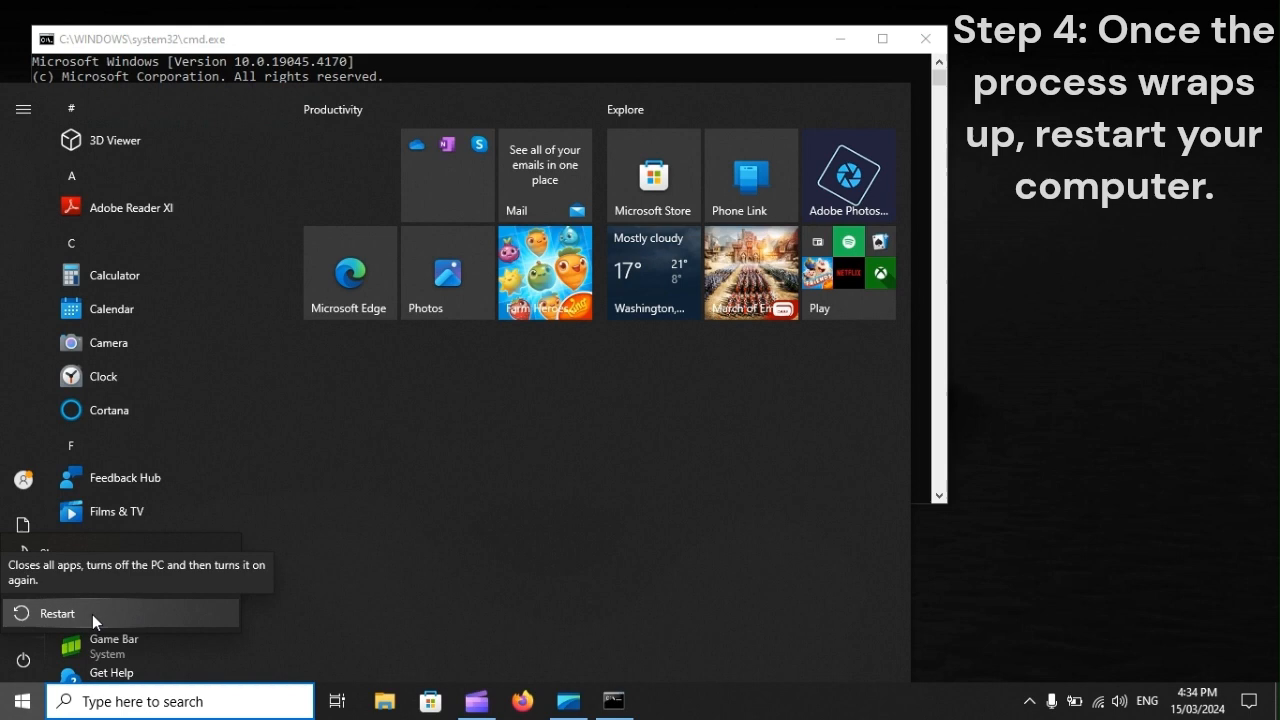
{"action": "left_click", "coordinate": [57, 613]}
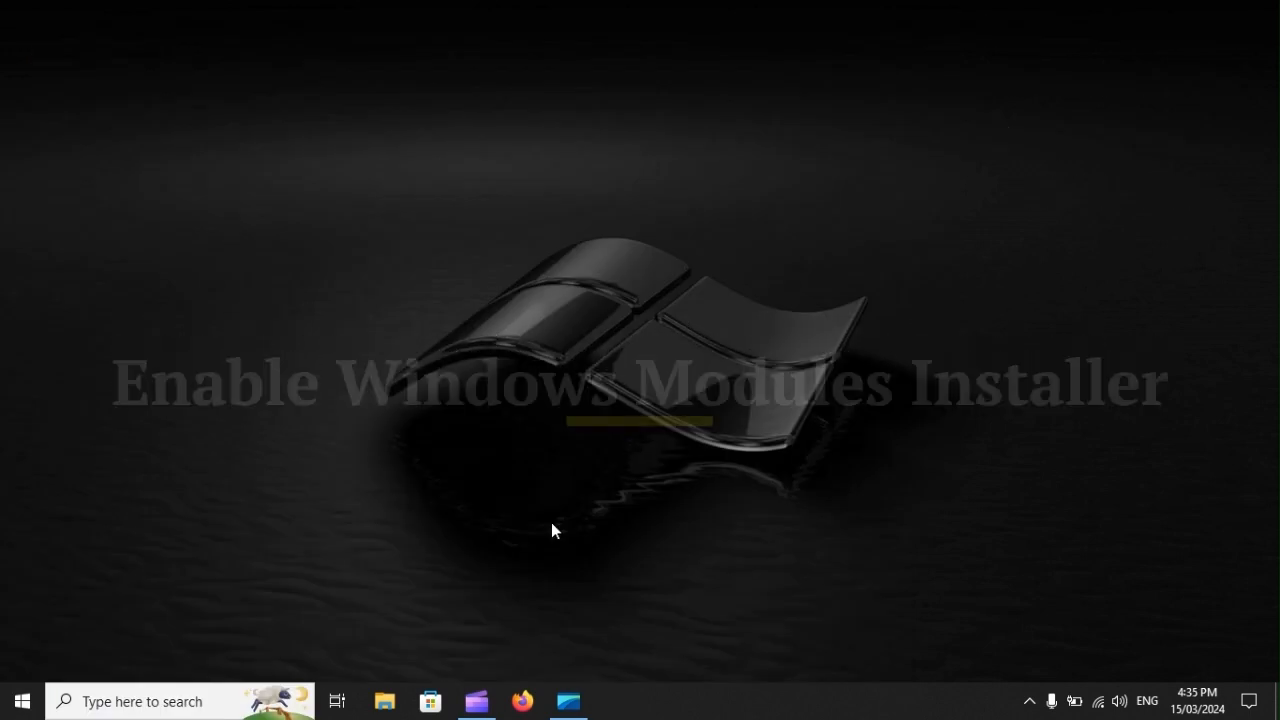
Step: Launch the Services console (services.msc) from the Run dialog
{"action": "key", "text": "win+r"}
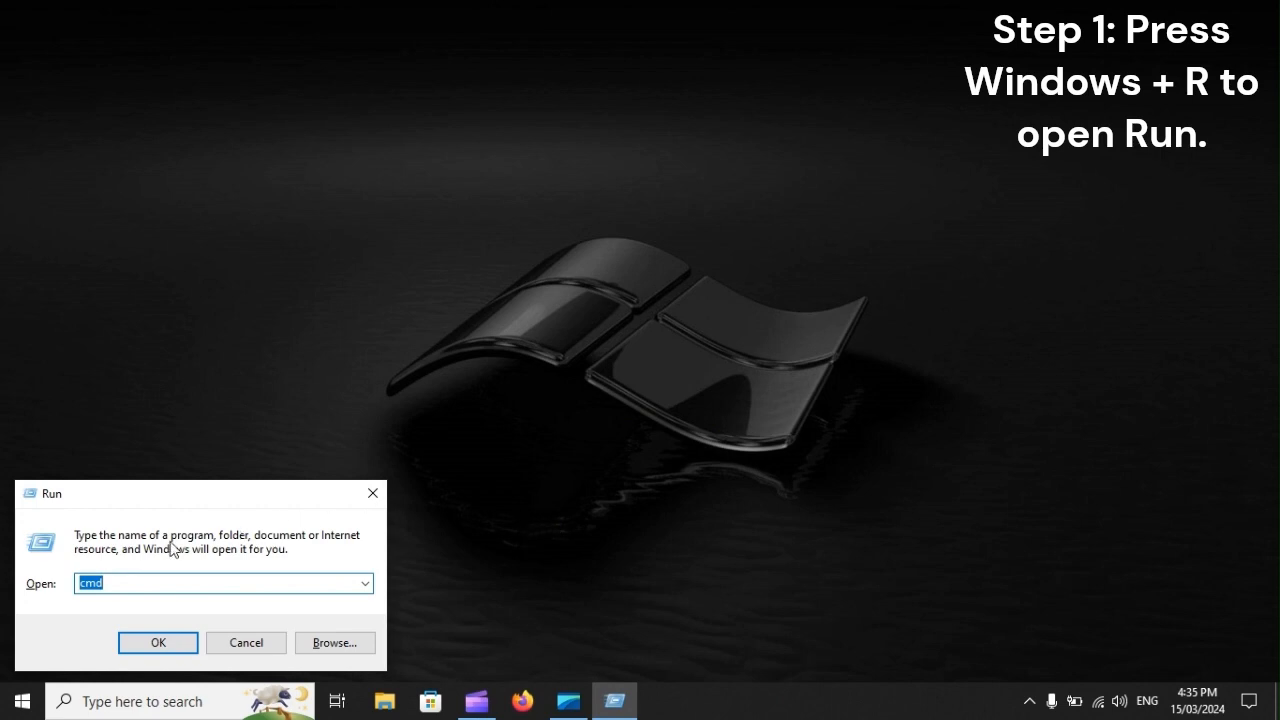
{"action": "type", "text": "ser"}
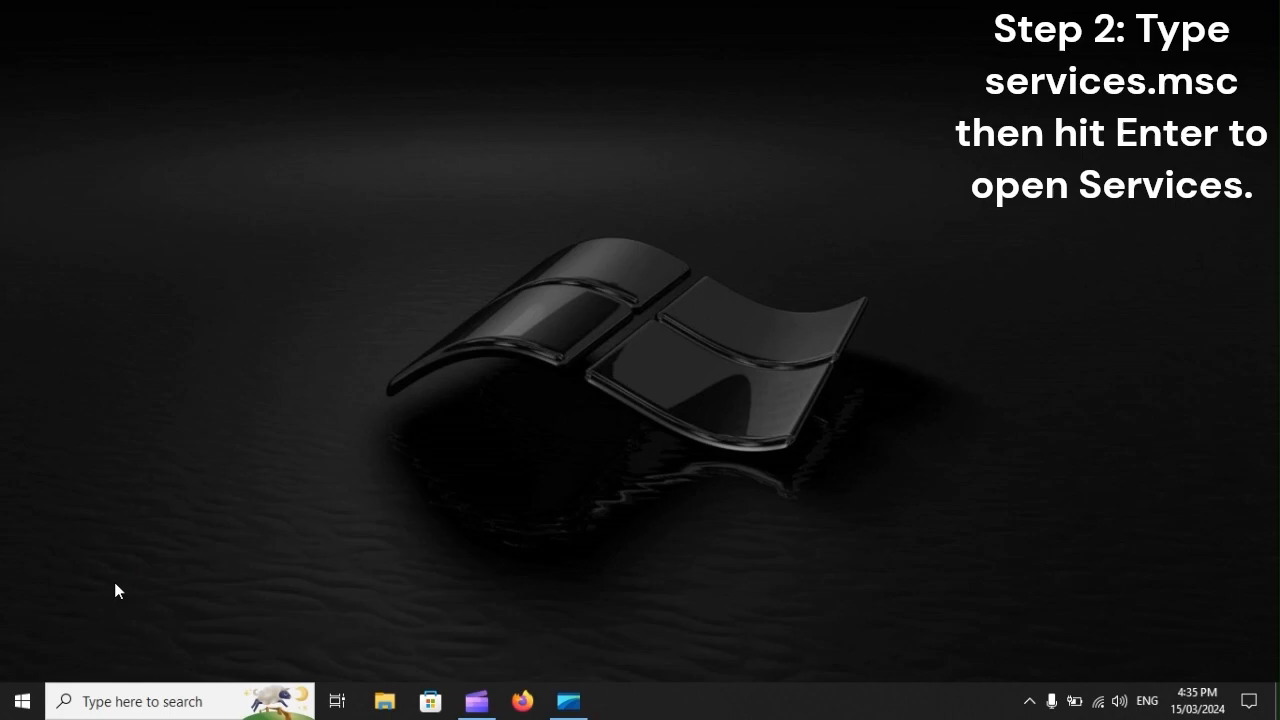
{"action": "key", "text": "Enter"}
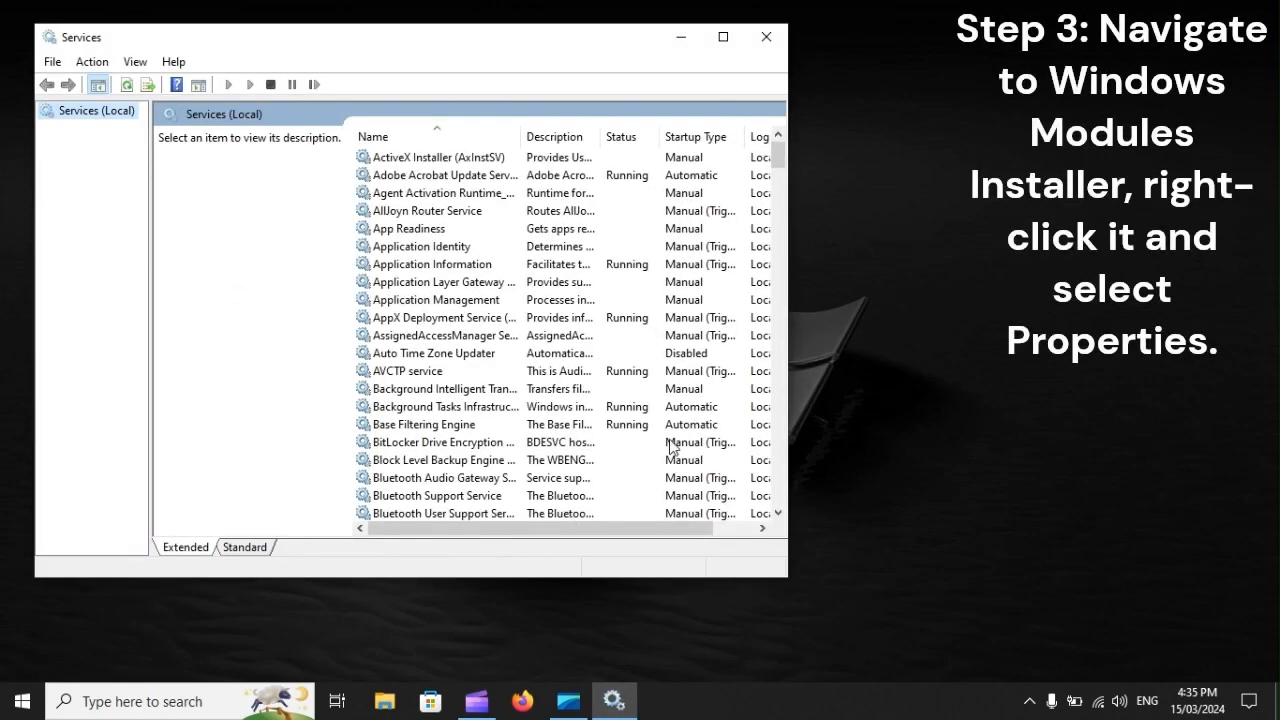
Step: Scroll to Windows Modules Installer and open its Properties from the right-click menu
{"action": "scroll", "scroll_direction": "down", "scroll_amount": 3}
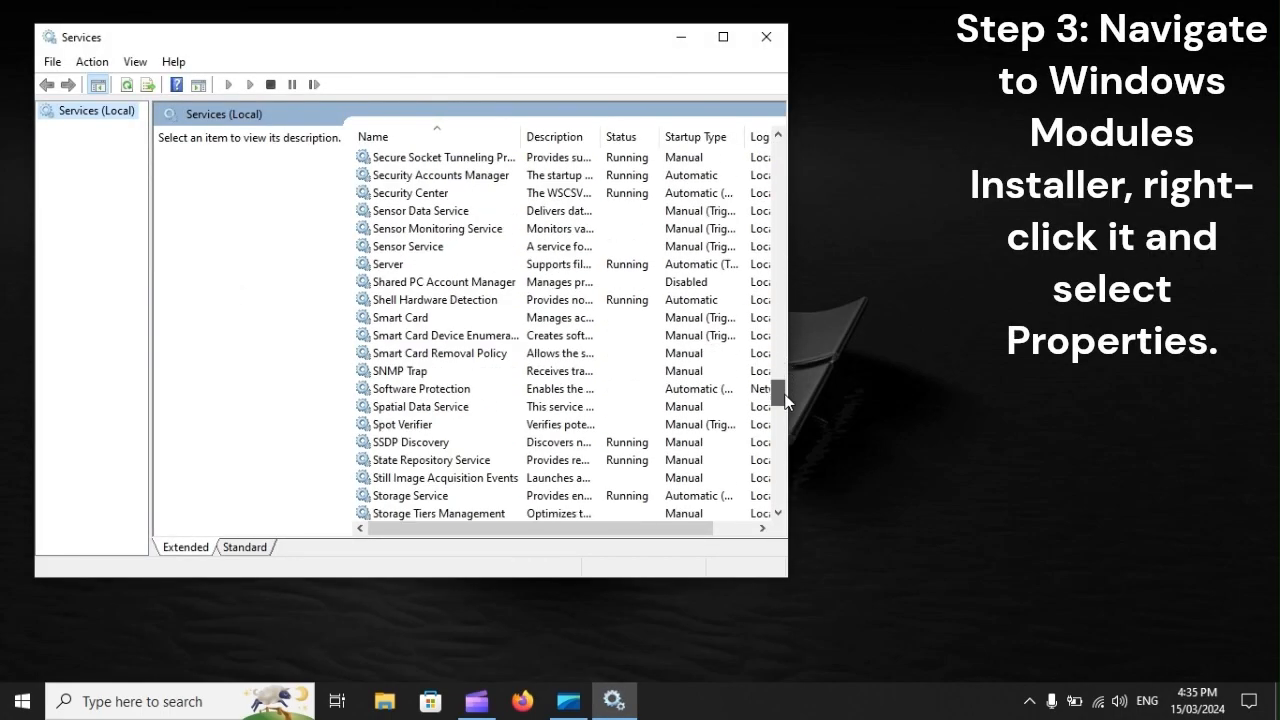
{"action": "scroll", "scroll_direction": "down", "scroll_amount": 3}
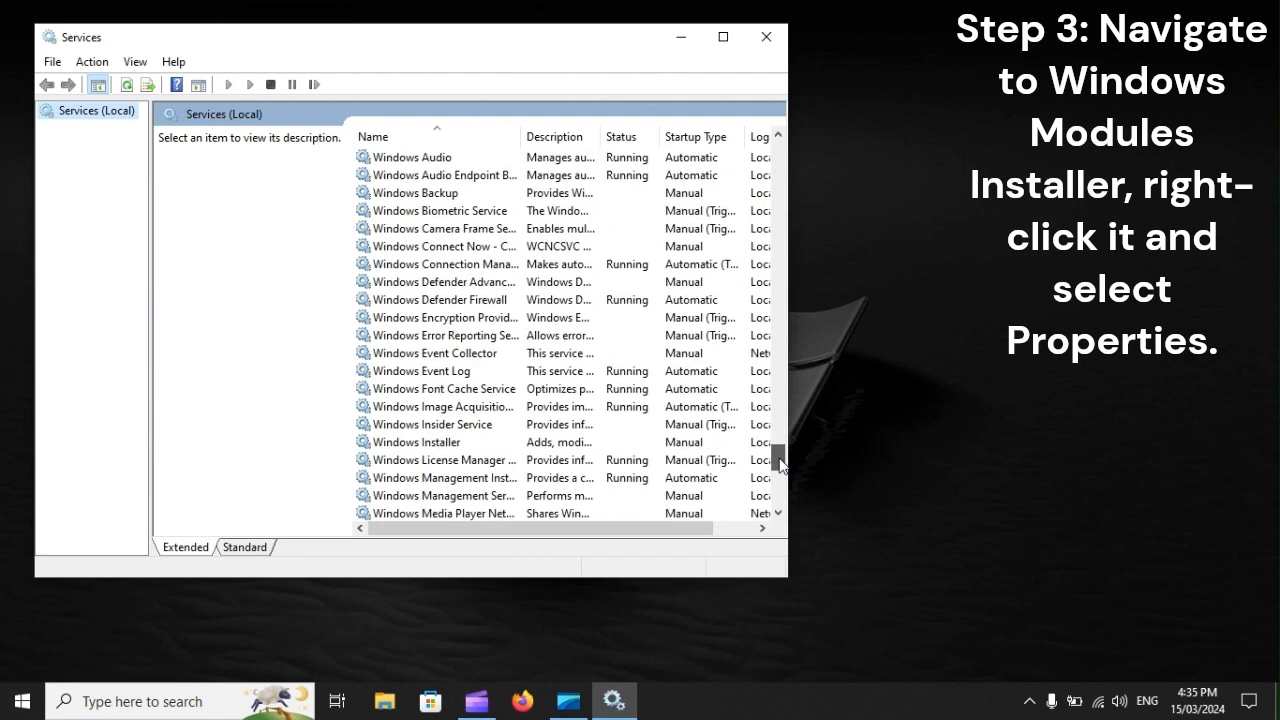
{"action": "scroll", "scroll_direction": "down", "scroll_amount": 3}
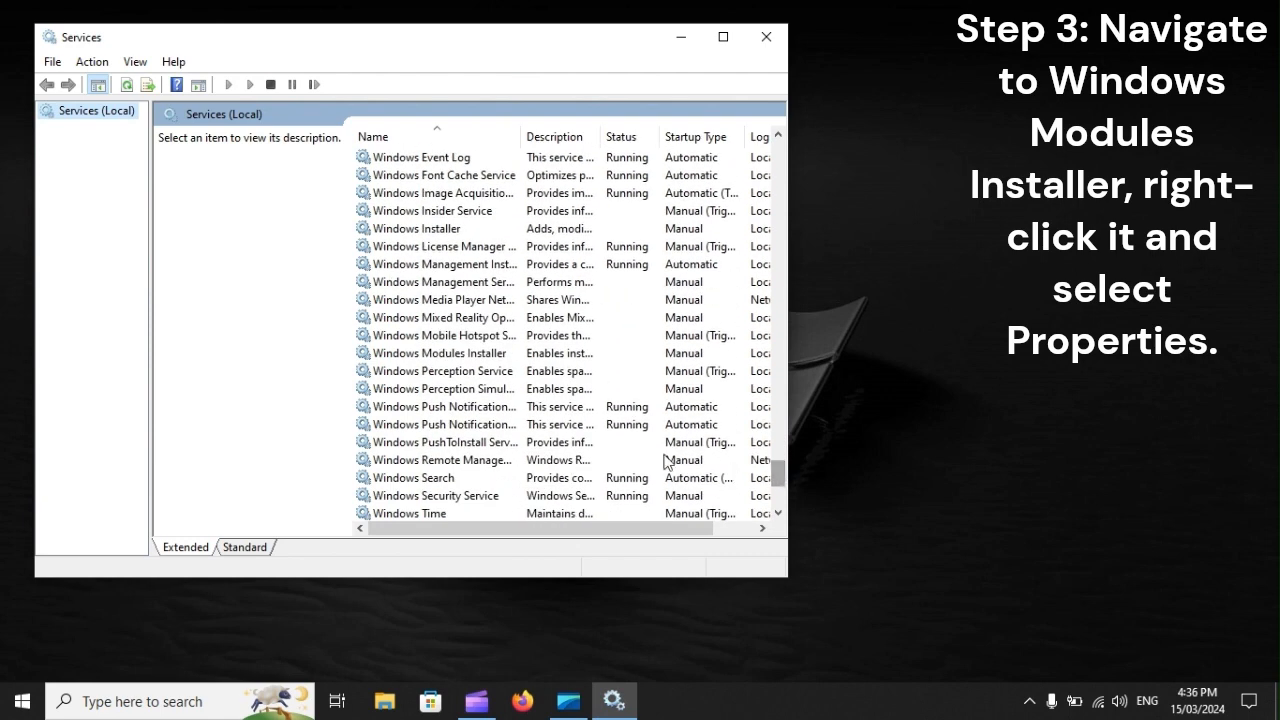
{"action": "left_click", "coordinate": [440, 352]}
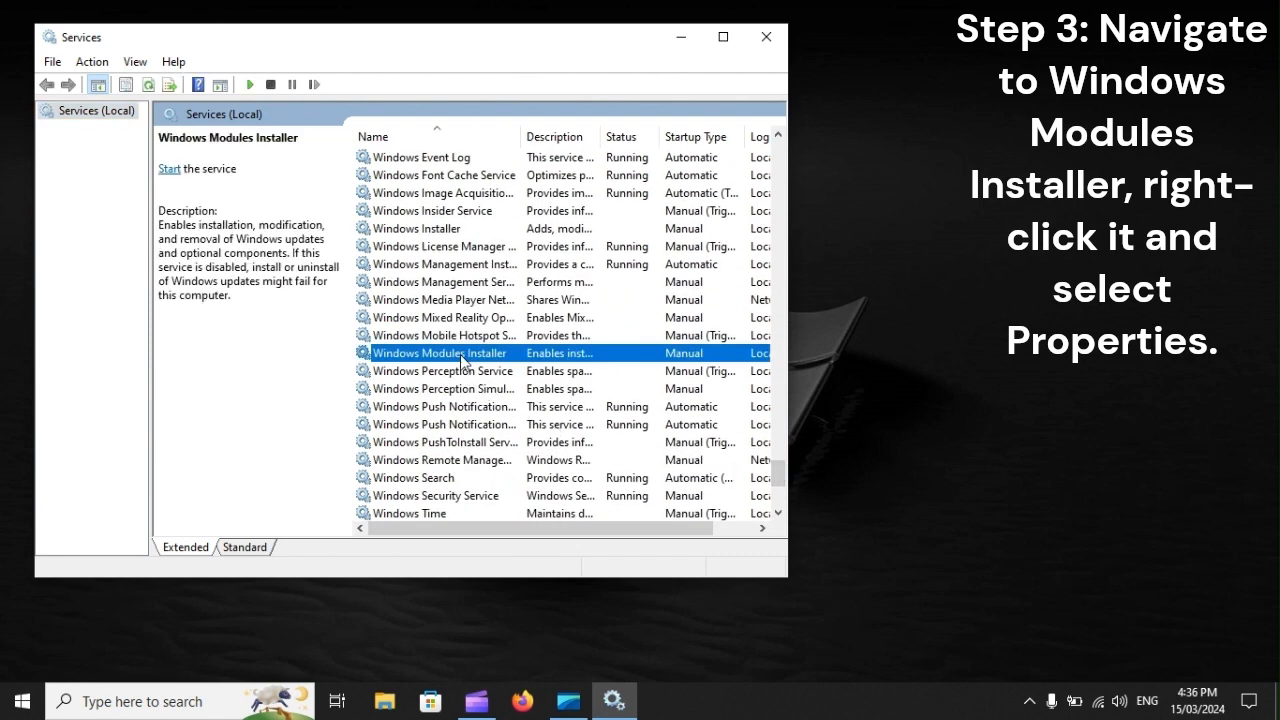
{"action": "right_click", "coordinate": [440, 352]}
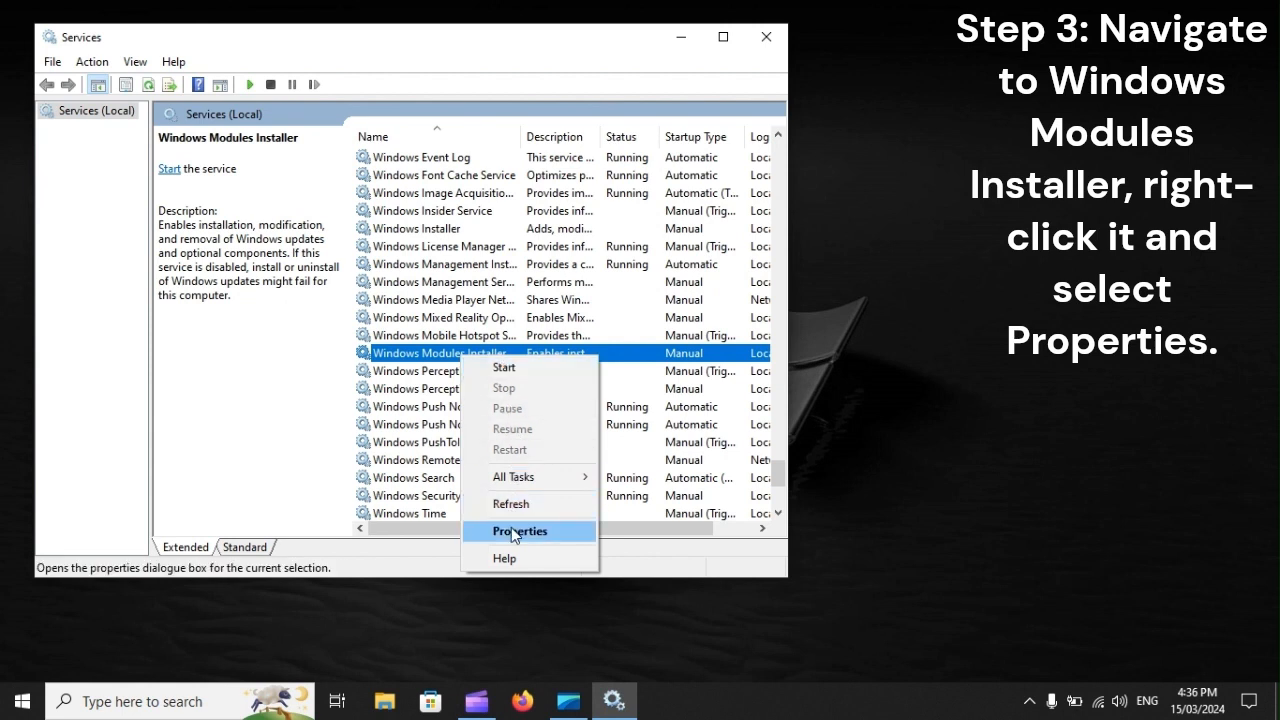
{"action": "mouse_move", "coordinate": [490, 537]}
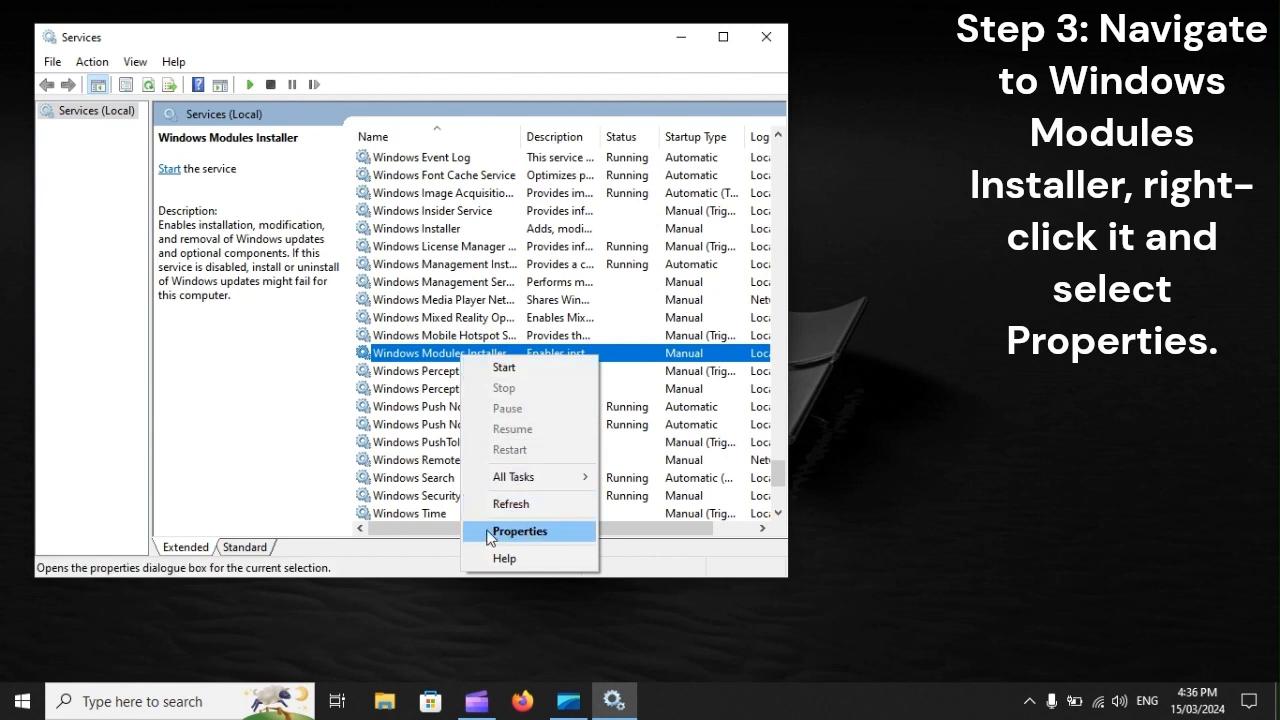
{"action": "mouse_move", "coordinate": [555, 536]}
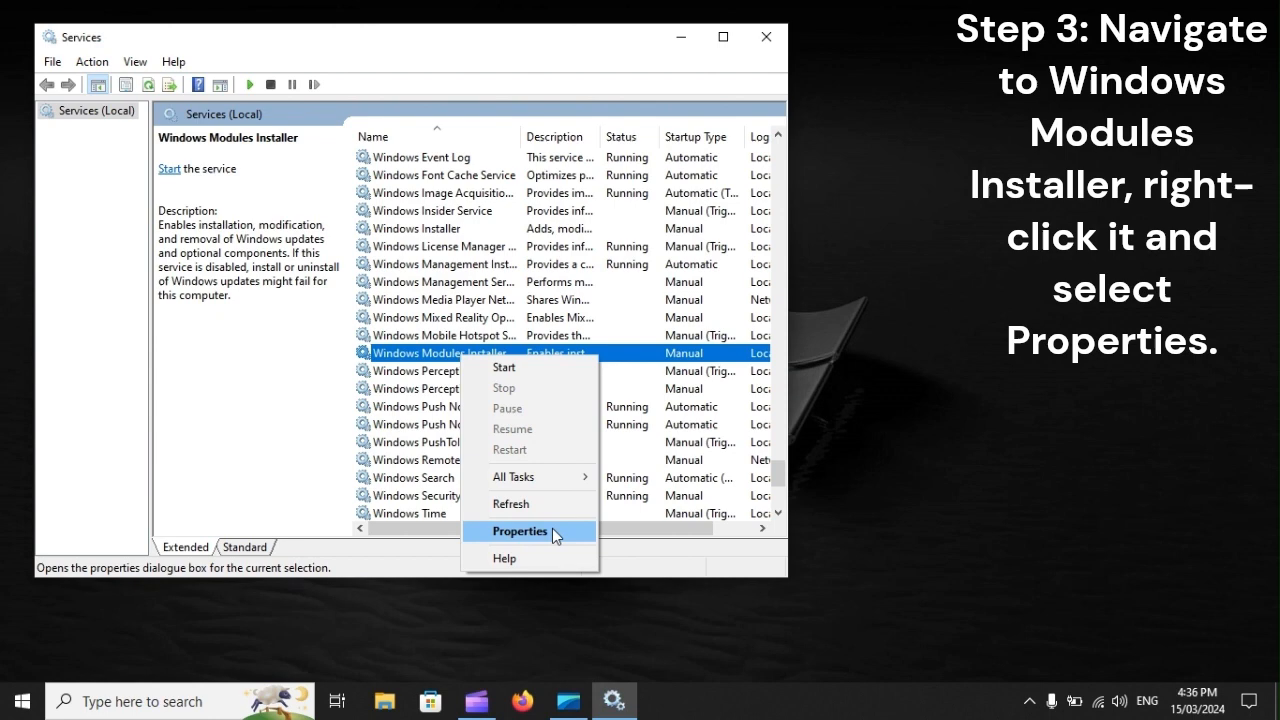
{"action": "left_click", "coordinate": [519, 531]}
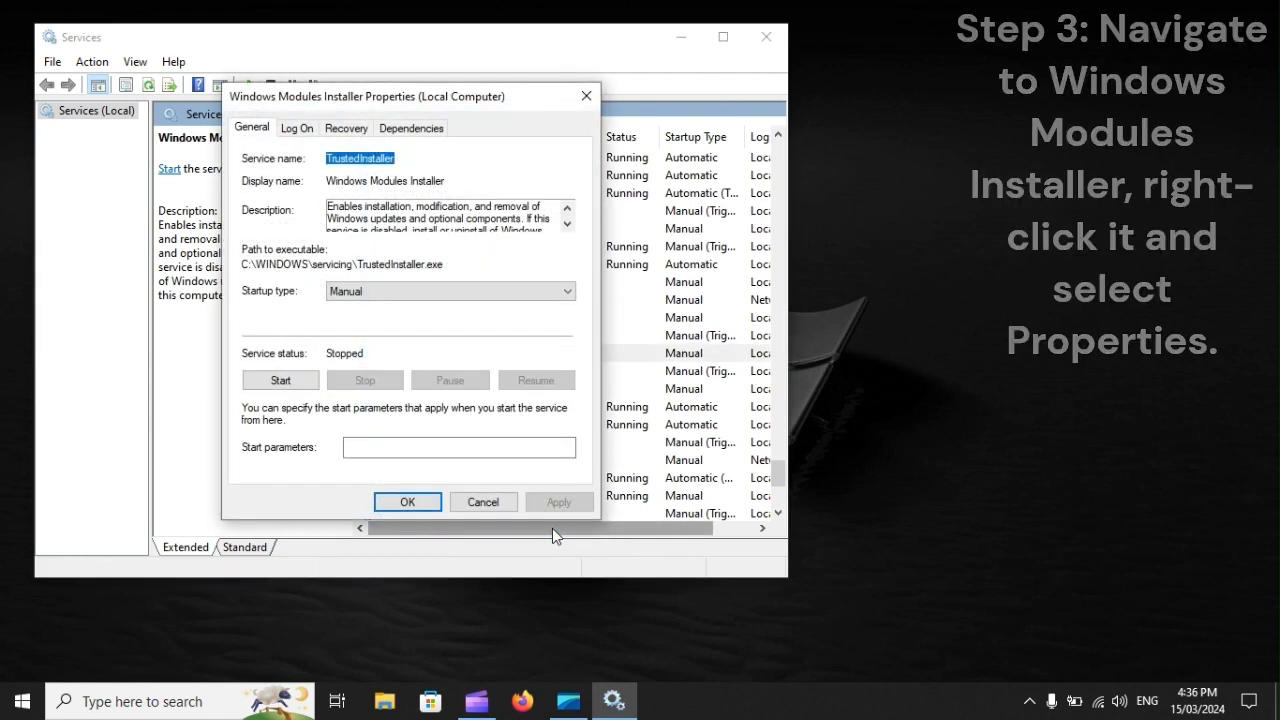
{"action": "mouse_move", "coordinate": [323, 322]}
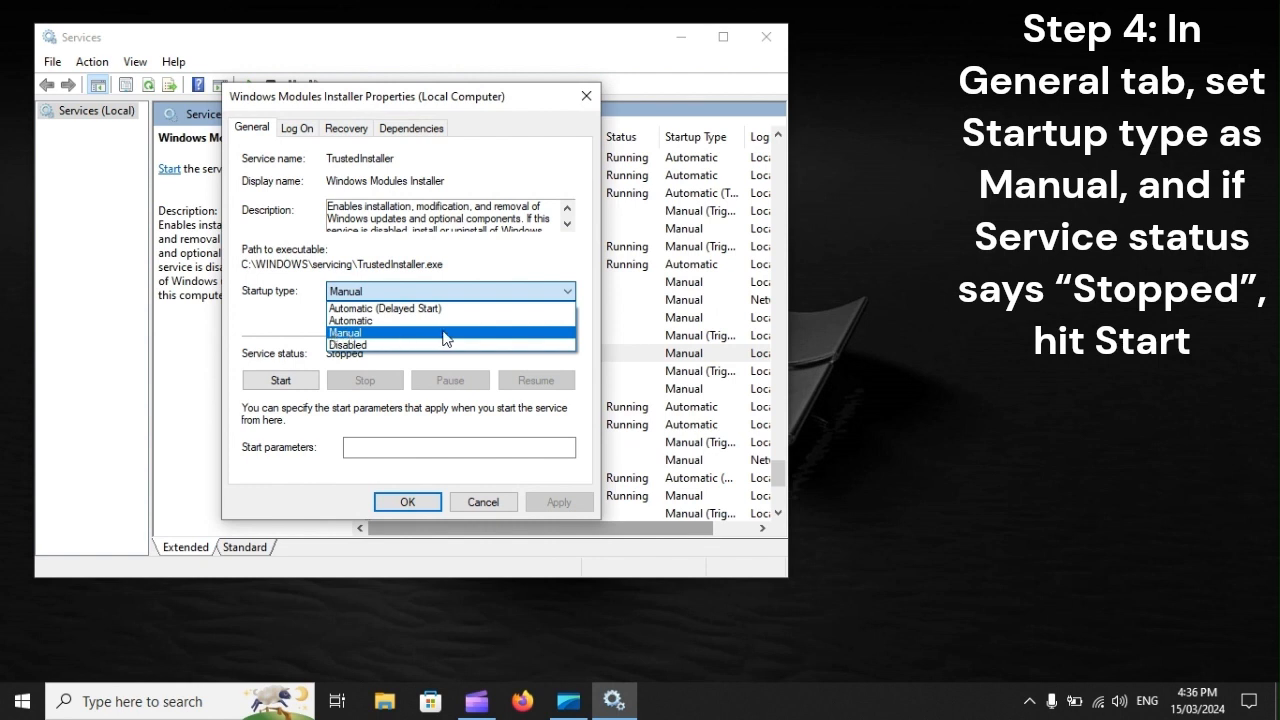
{"action": "mouse_move", "coordinate": [485, 338]}
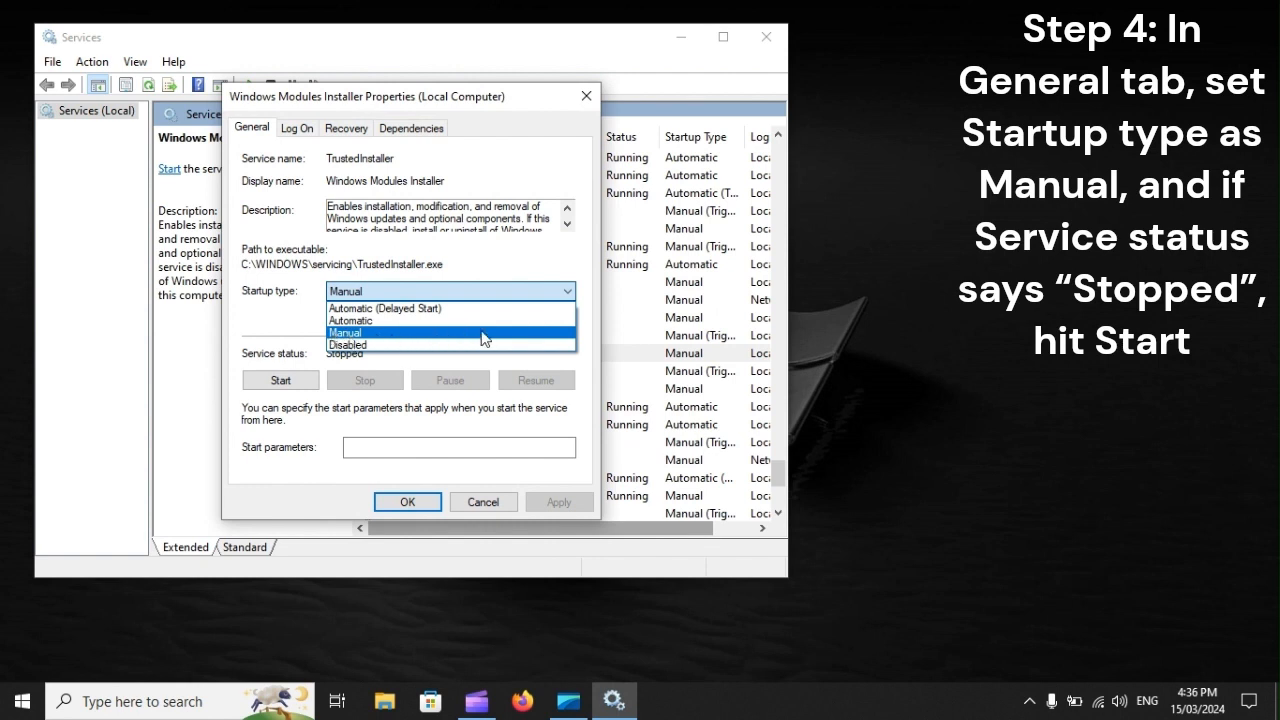
Step: Apply a Manual startup type to Windows Modules Installer and restart Windows
{"action": "left_click", "coordinate": [345, 332]}
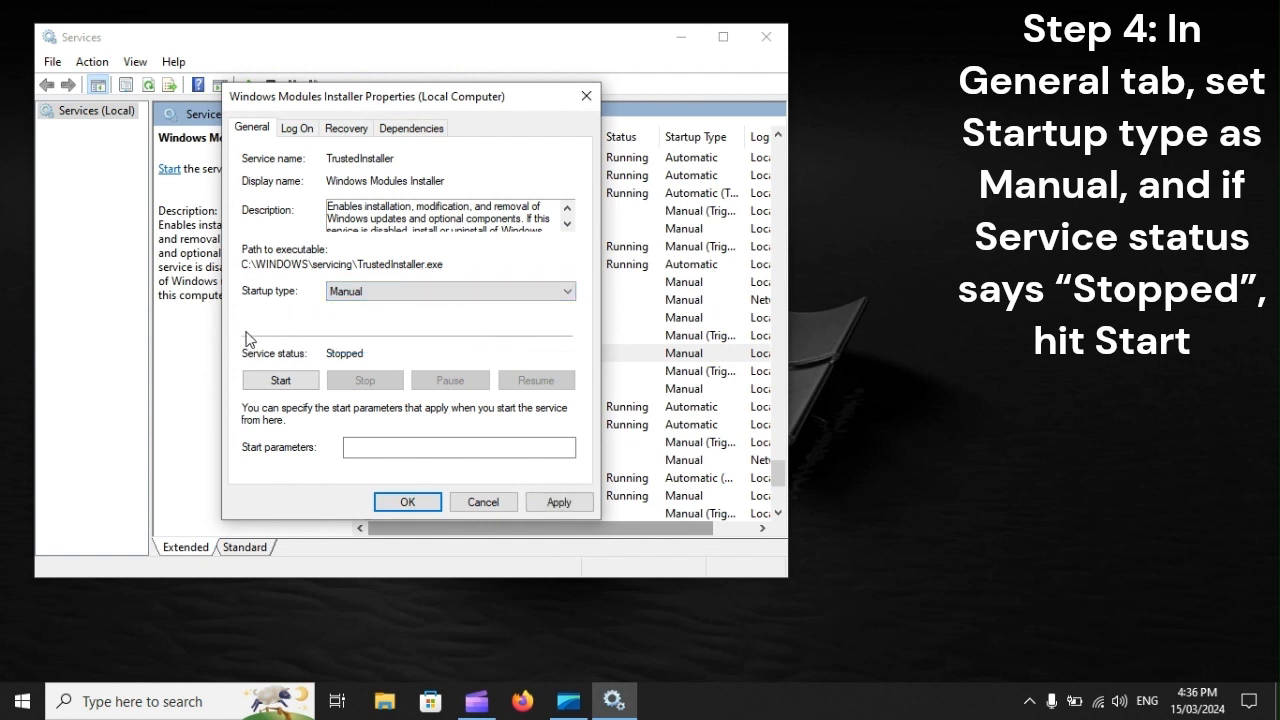
{"action": "mouse_move", "coordinate": [207, 375]}
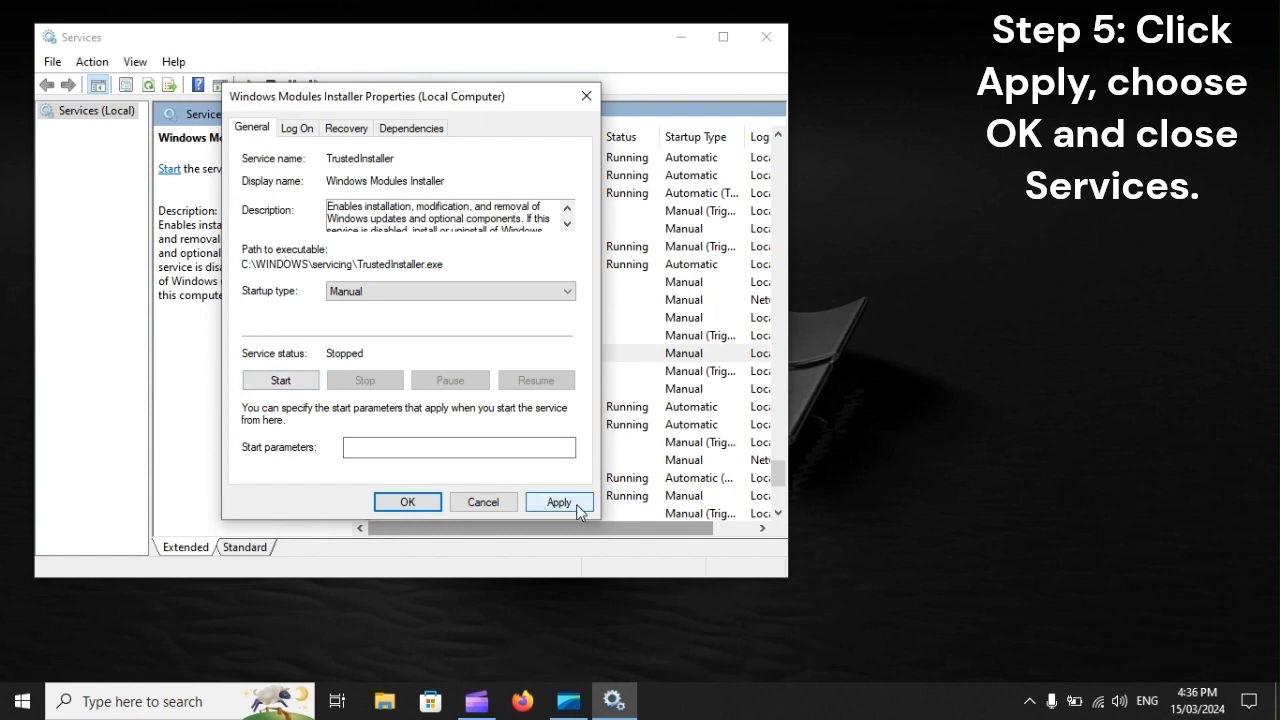
{"action": "left_click", "coordinate": [558, 501]}
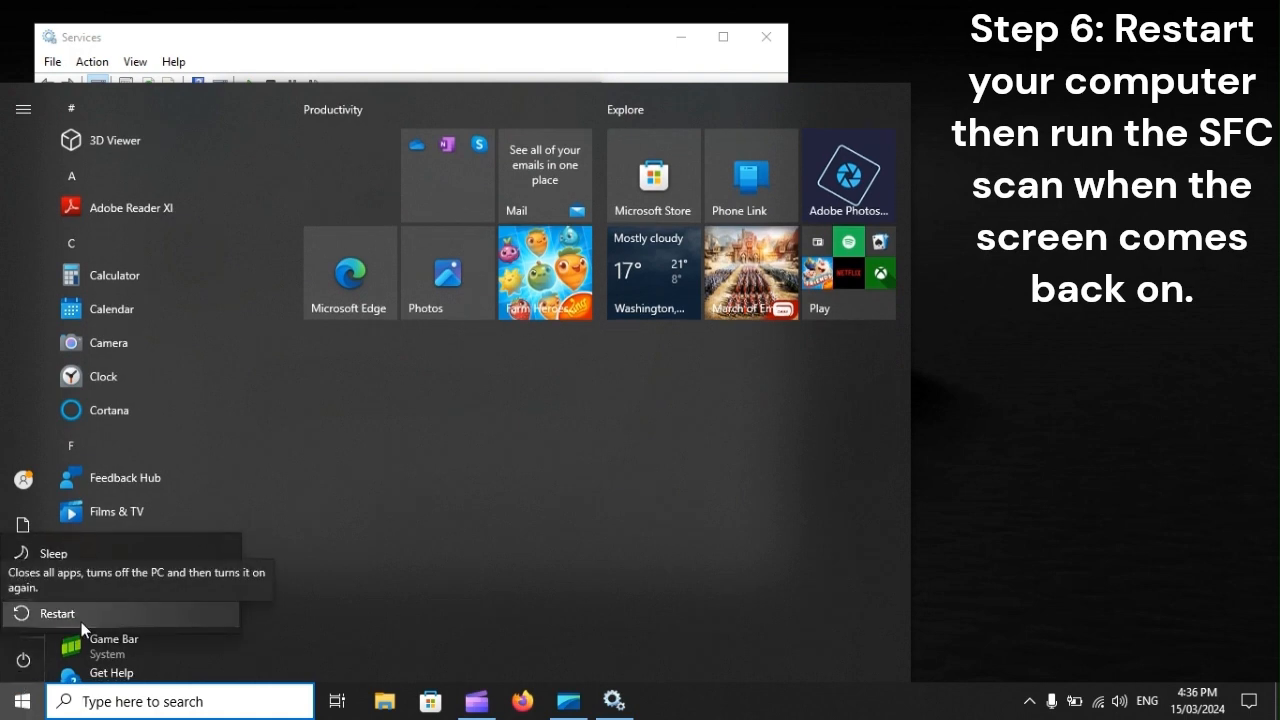
{"action": "left_click", "coordinate": [57, 613]}
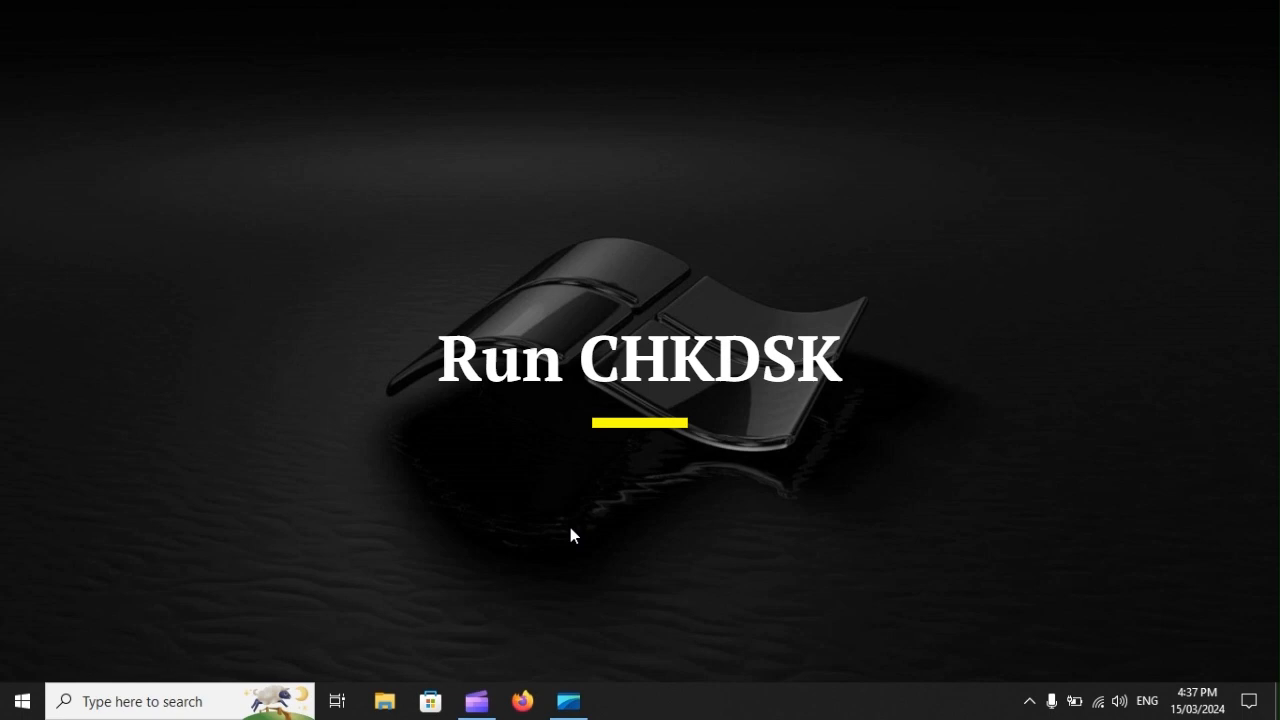
Step: Run cmd from the Run dialog to open Command Prompt
{"action": "key", "text": "win+r"}
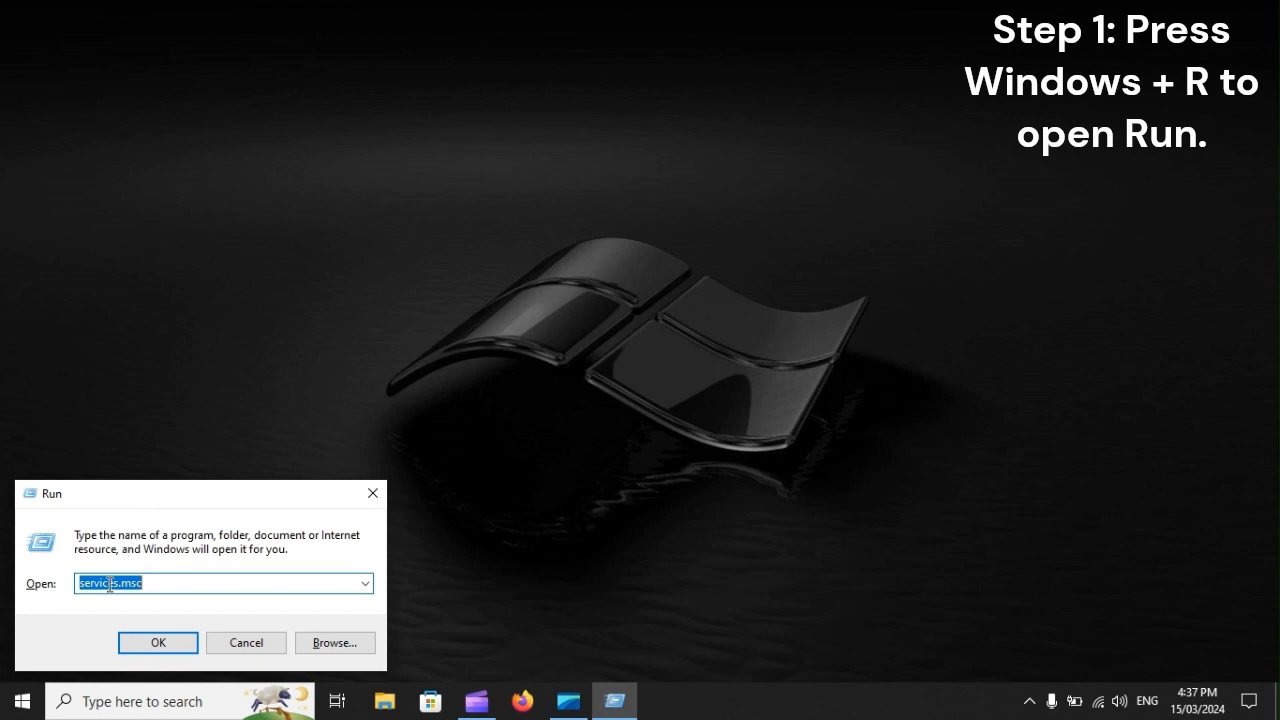
{"action": "type", "text": "cmd"}
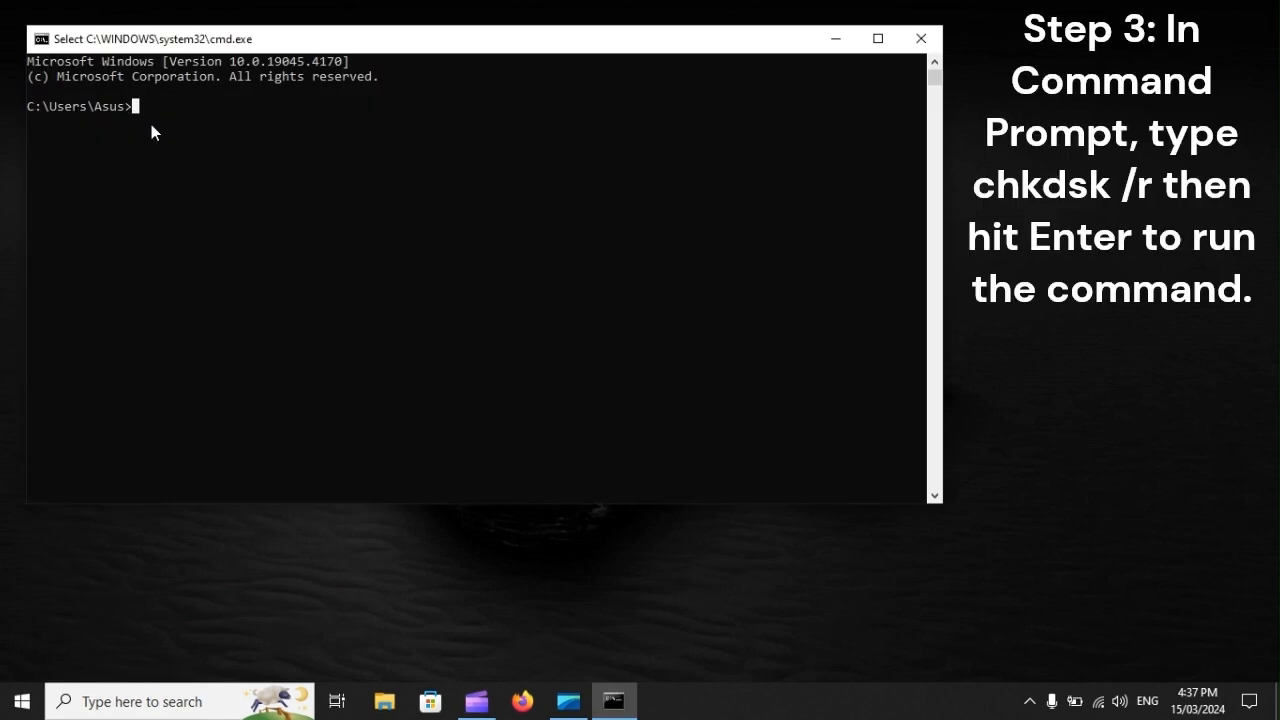
Step: Enter chkdsk /r in Command Prompt and restart so the disk check runs
{"action": "type", "text": "chkdsk /r"}
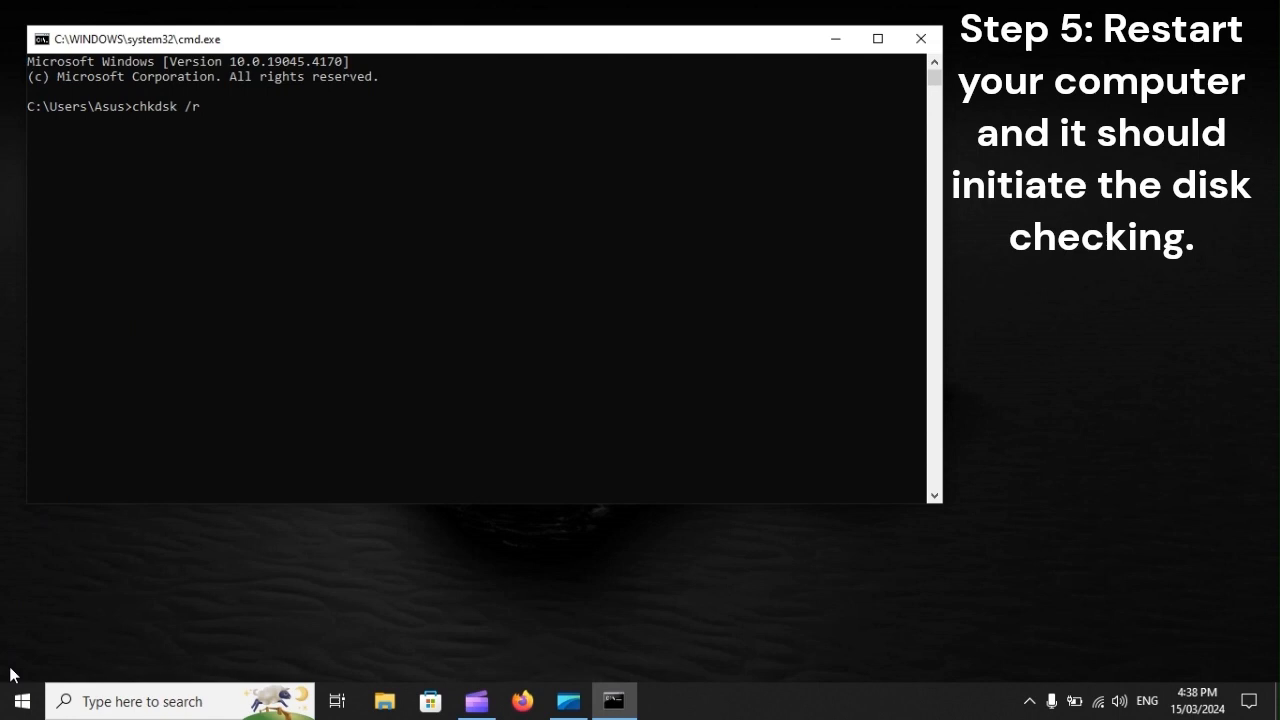
{"action": "left_click", "coordinate": [20, 700]}
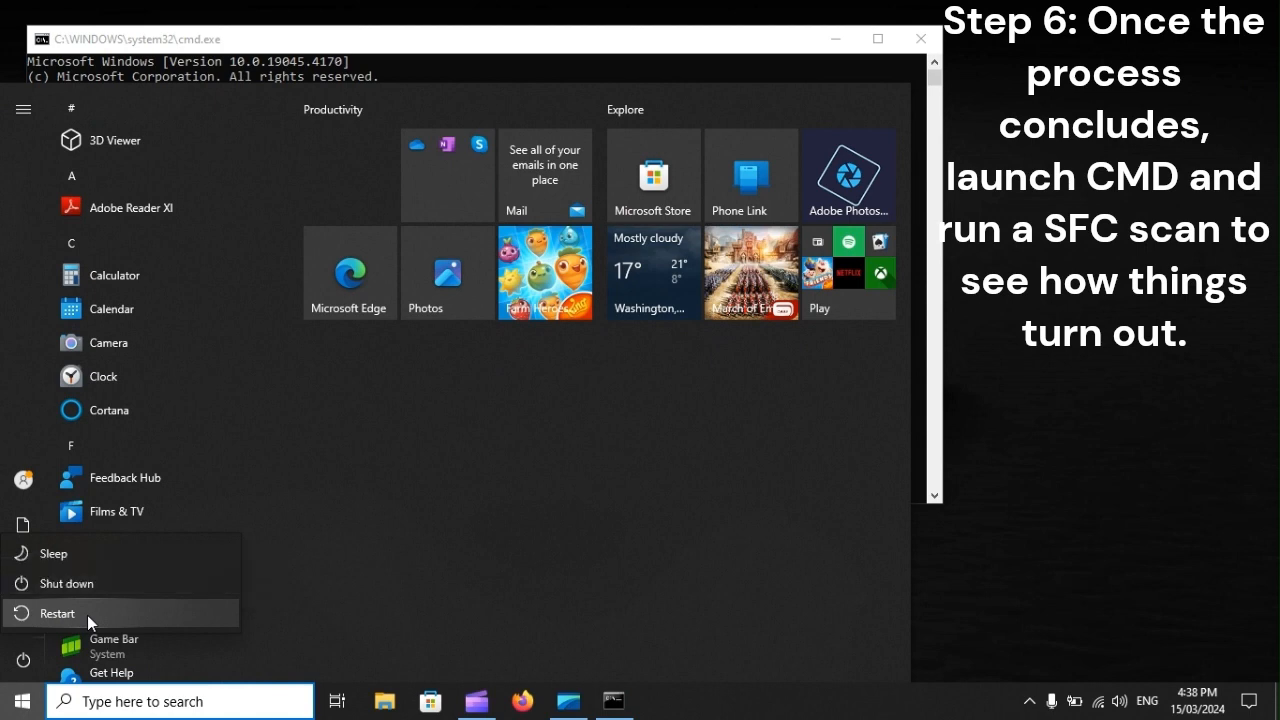
{"action": "left_click", "coordinate": [57, 613]}
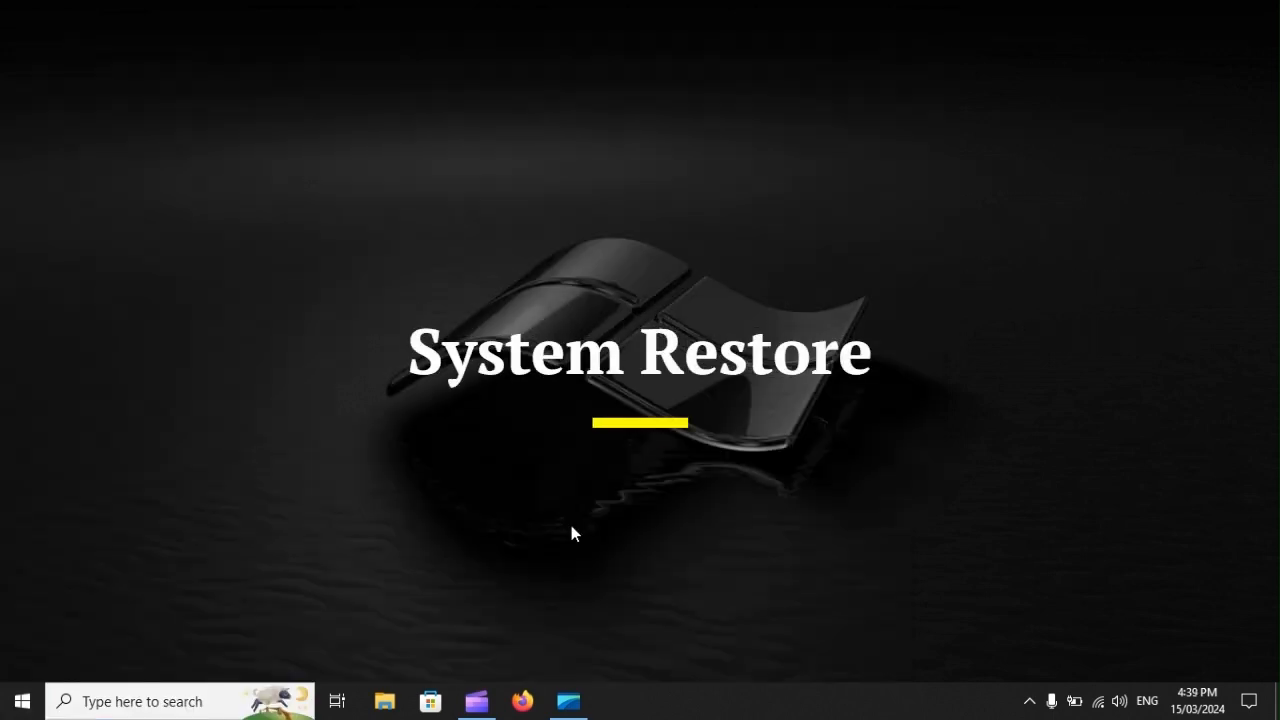
Step: Open the System Restore wizard by running rstrui from the Run dialog
{"action": "key", "text": "Win+r"}
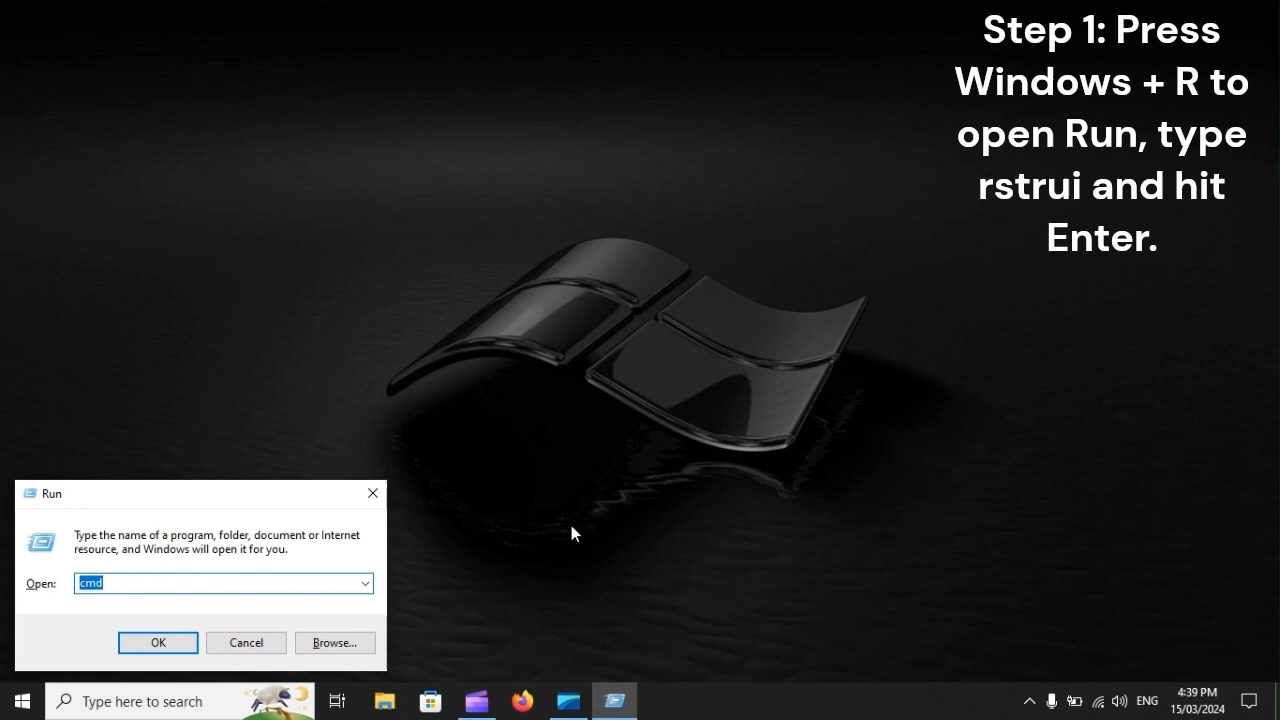
{"action": "mouse_move", "coordinate": [112, 582]}
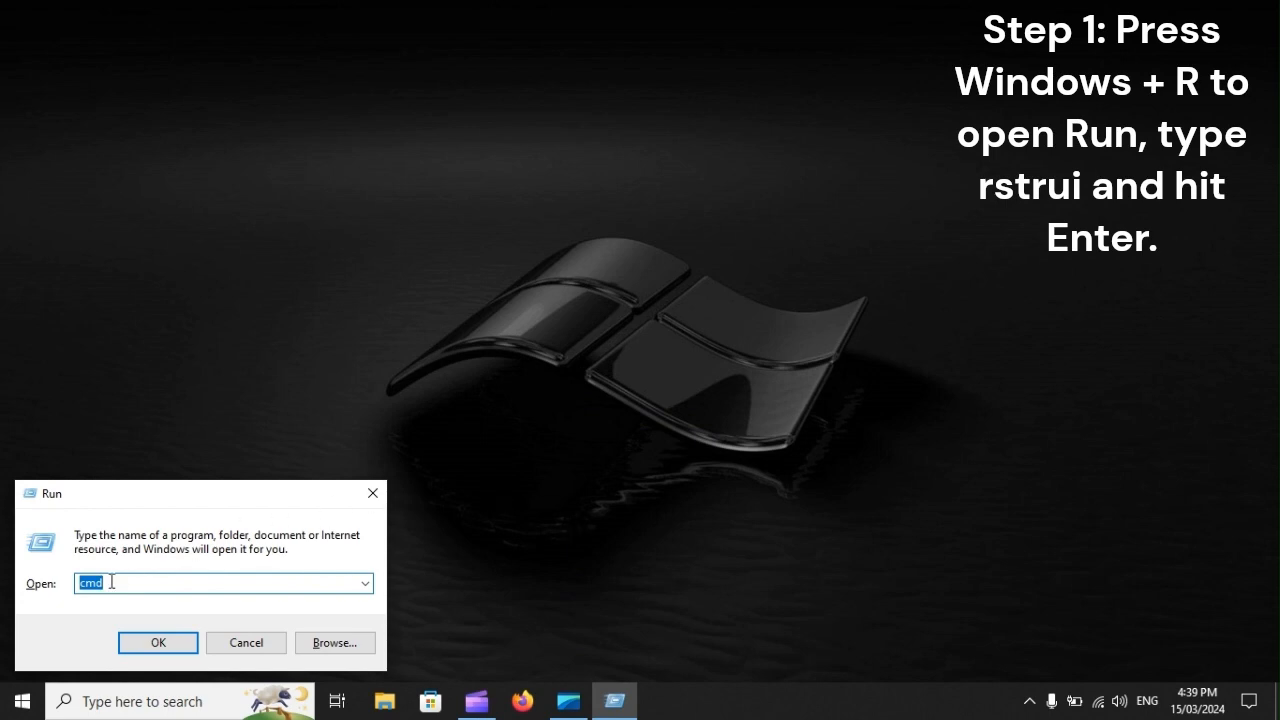
{"action": "type", "text": "rstrui"}
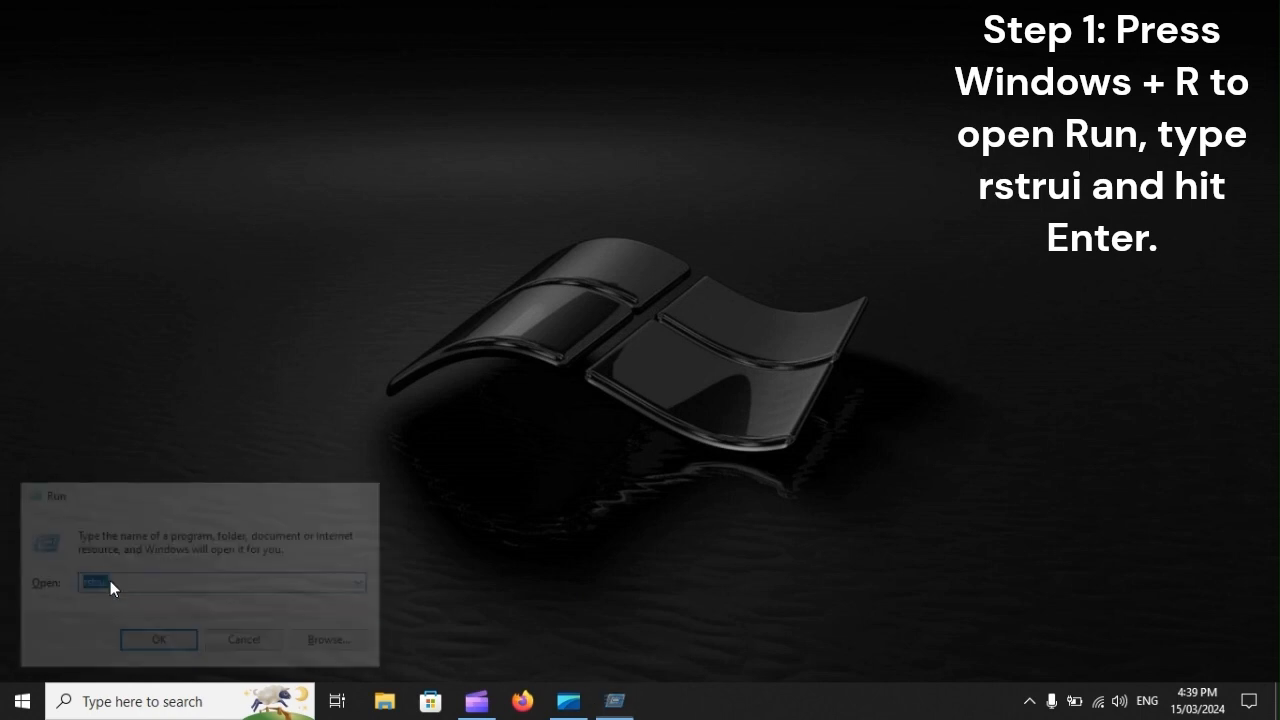
{"action": "key", "text": "enter"}
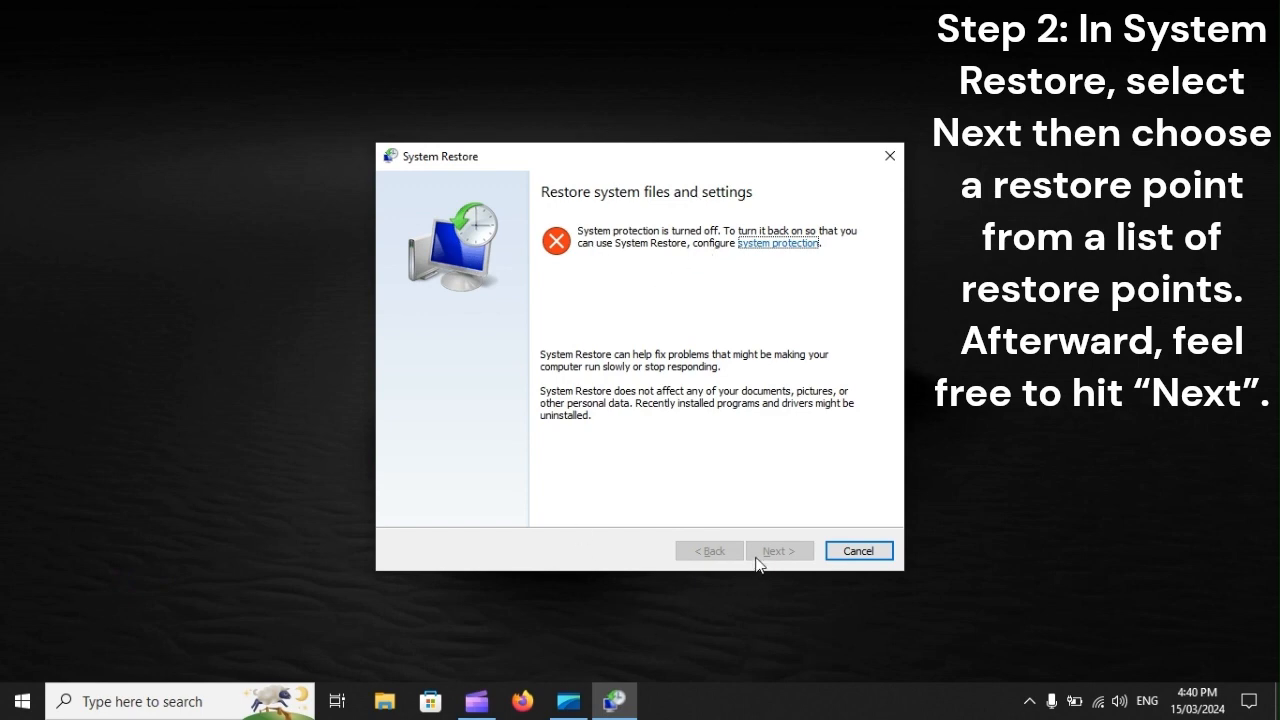
{"action": "mouse_move", "coordinate": [772, 564]}
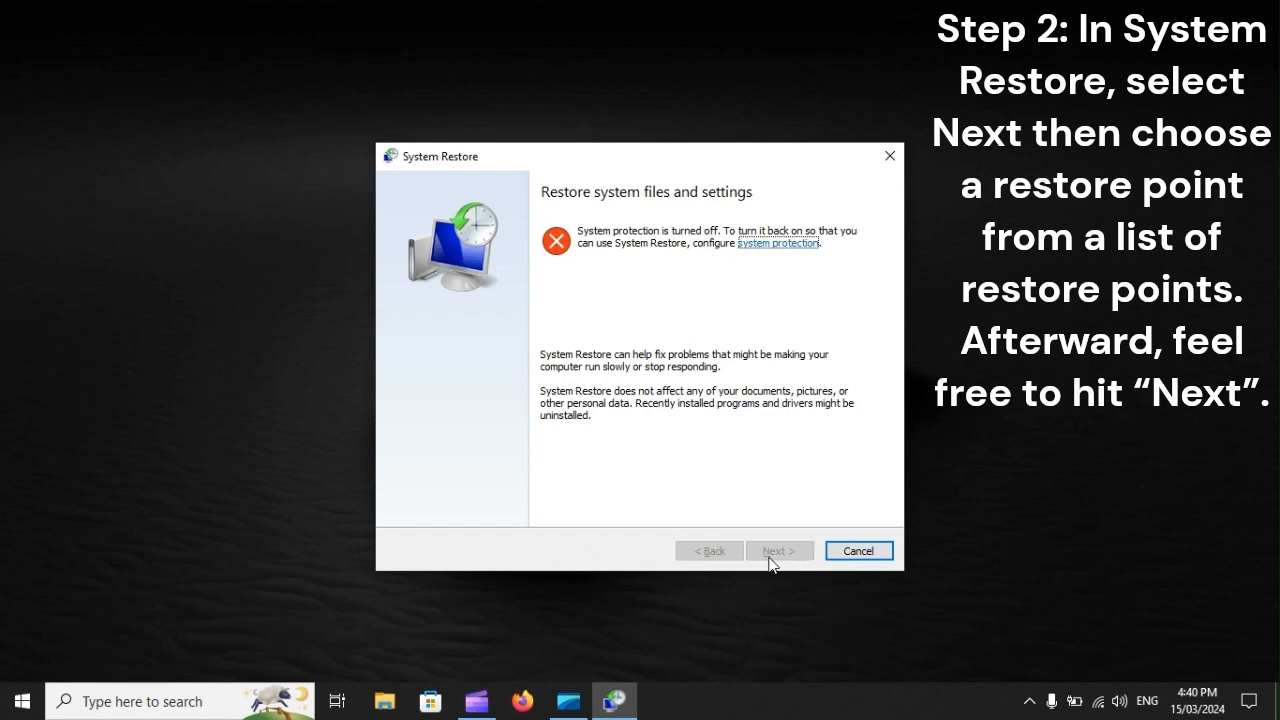